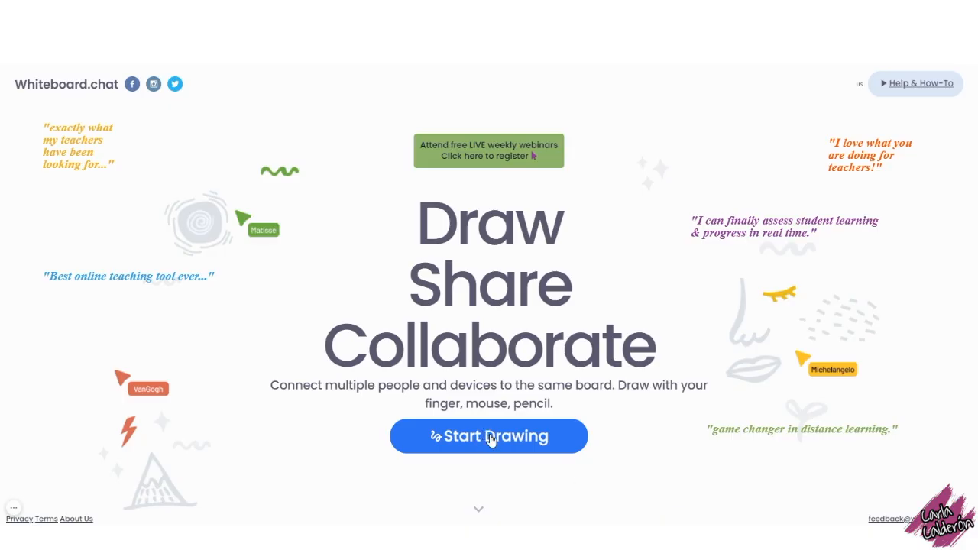
# Start a new teaching board and begin naming it 'Gameb...'
pyautogui.click(488, 435)
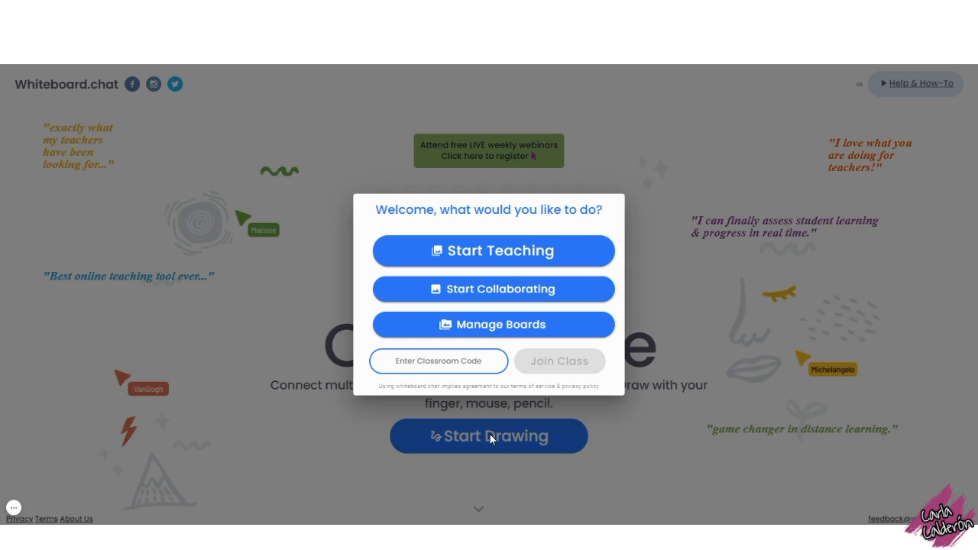
pyautogui.moveTo(493, 251)
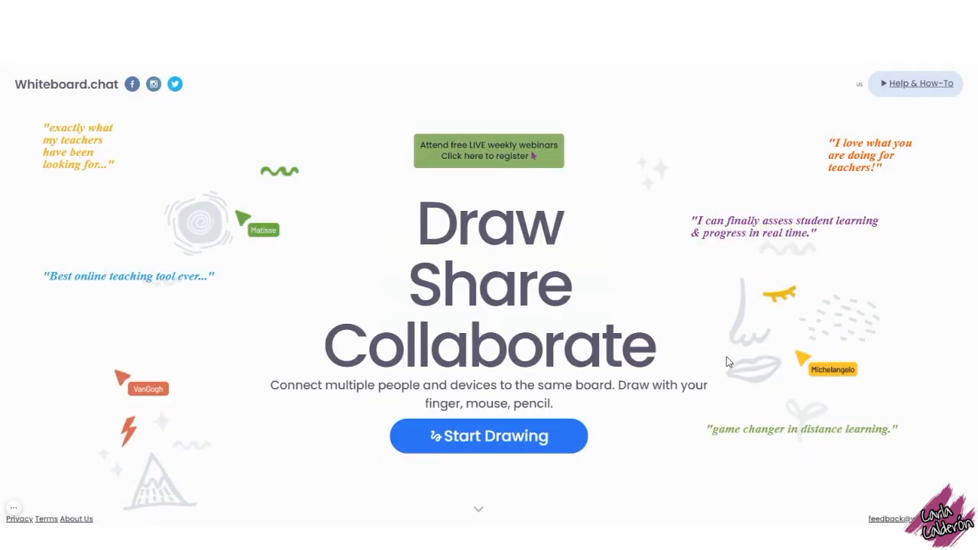
pyautogui.click(488, 435)
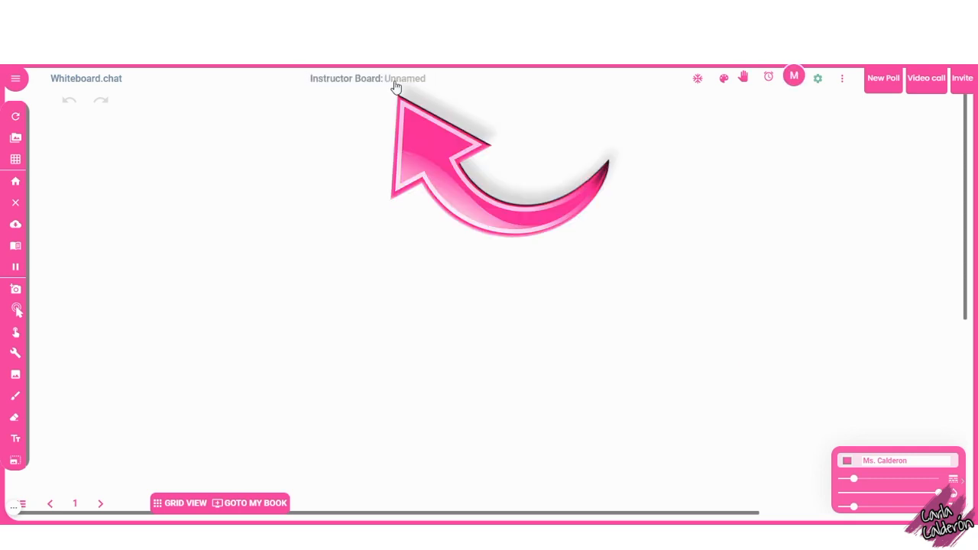
pyautogui.write('Gameboard')
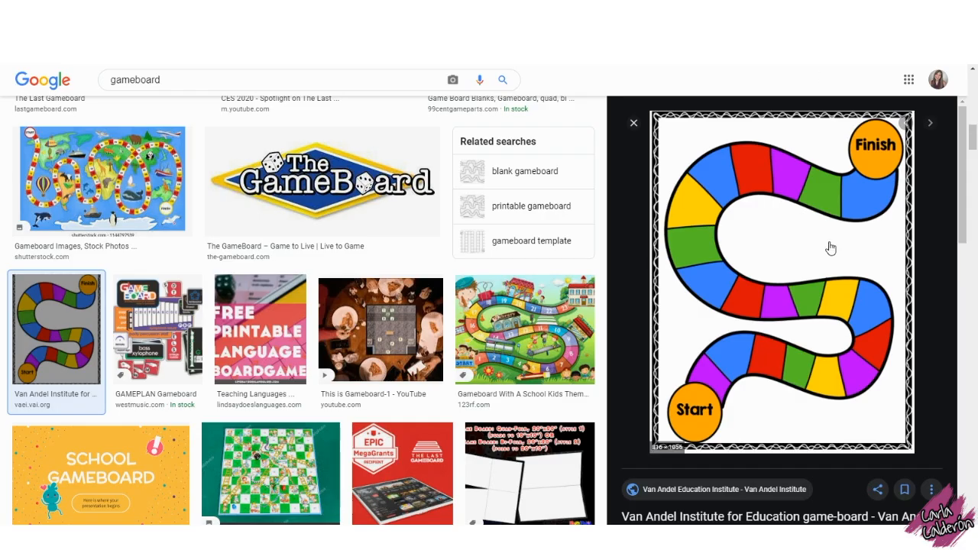
pyautogui.moveTo(369, 126)
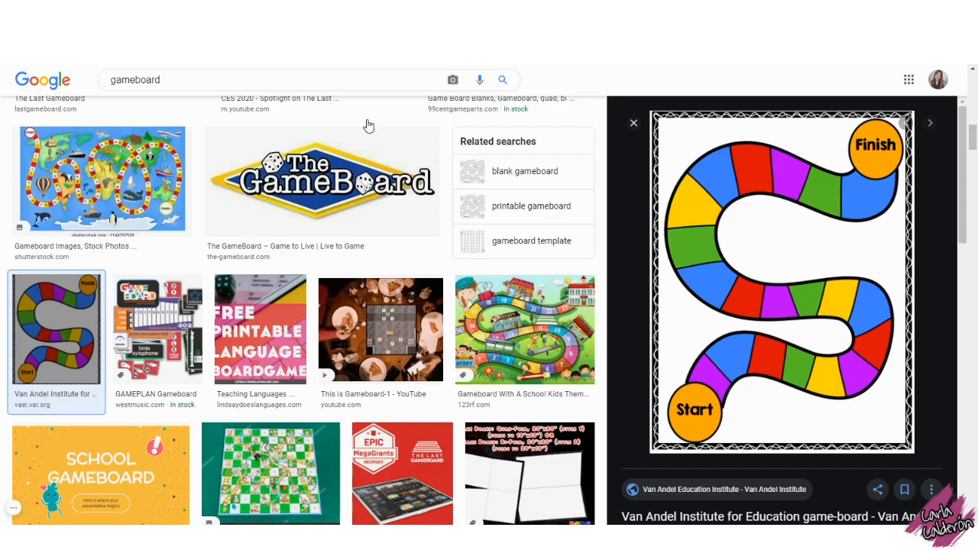
pyautogui.moveTo(747, 282)
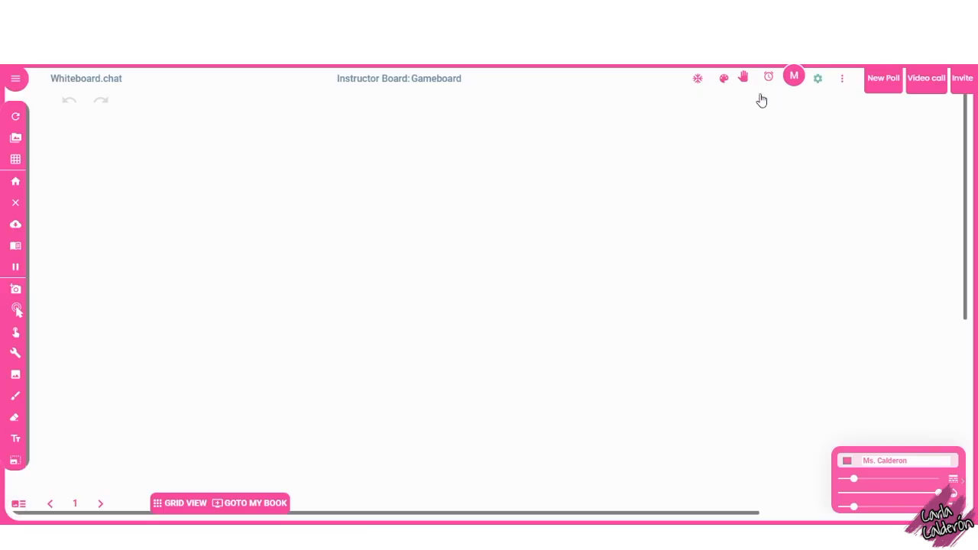
pyautogui.moveTo(752, 115)
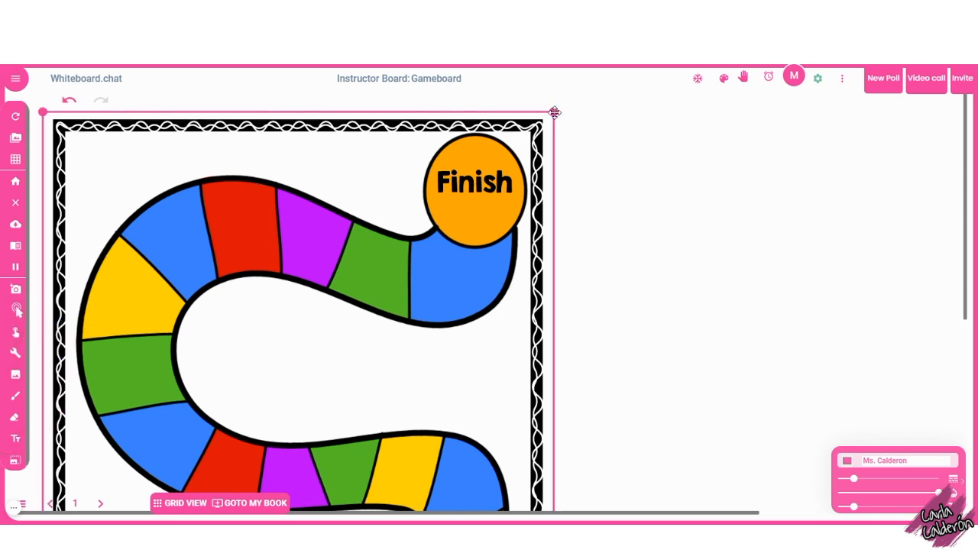
# Shrink the gameboard picture, place it at the top centre and lock it in place
pyautogui.moveTo(554, 112); pyautogui.dragTo(445, 235)
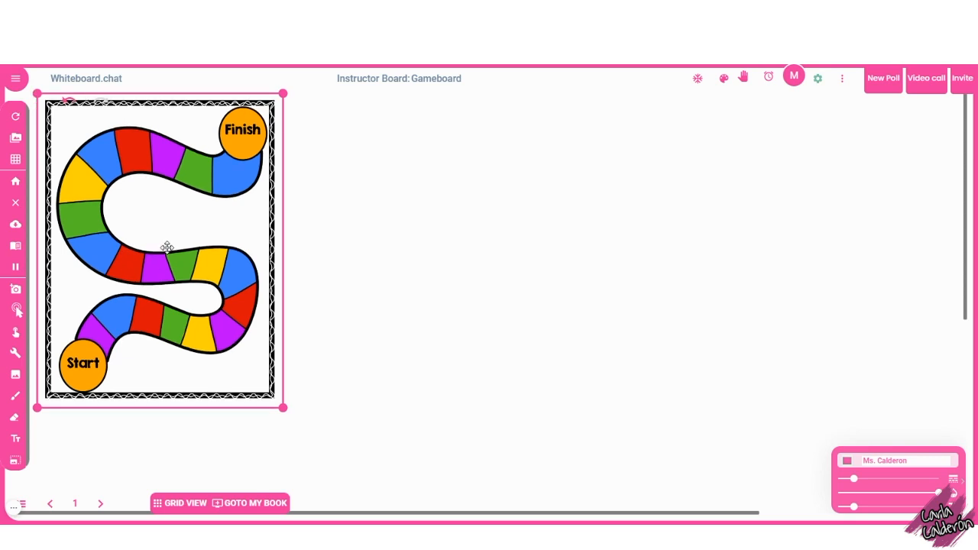
pyautogui.moveTo(166, 246); pyautogui.dragTo(59, 446)
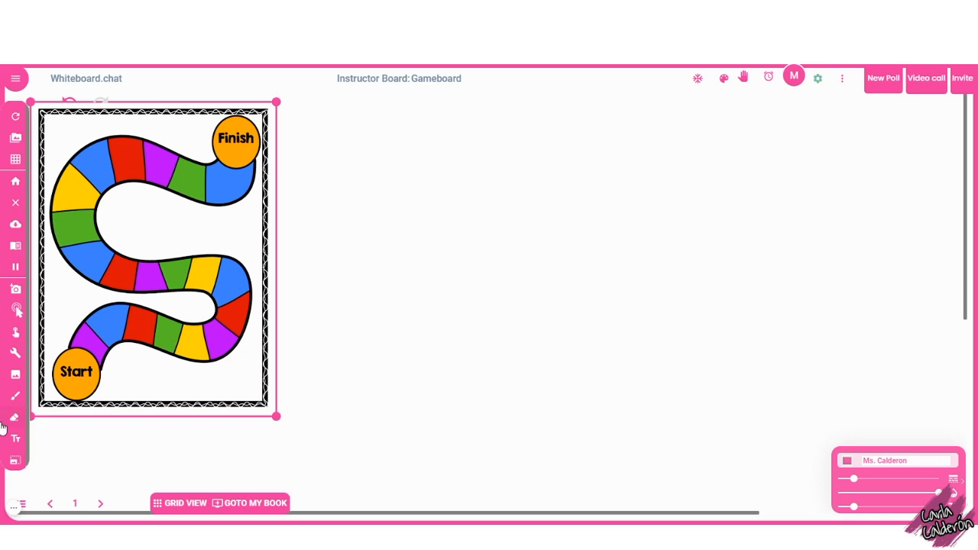
pyautogui.moveTo(153, 259); pyautogui.dragTo(385, 309)
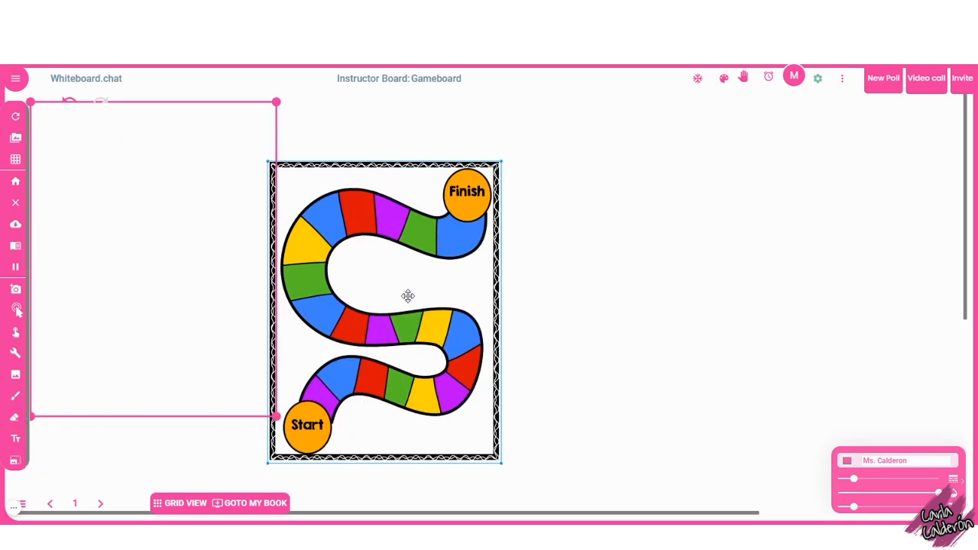
pyautogui.moveTo(385, 310); pyautogui.dragTo(457, 252)
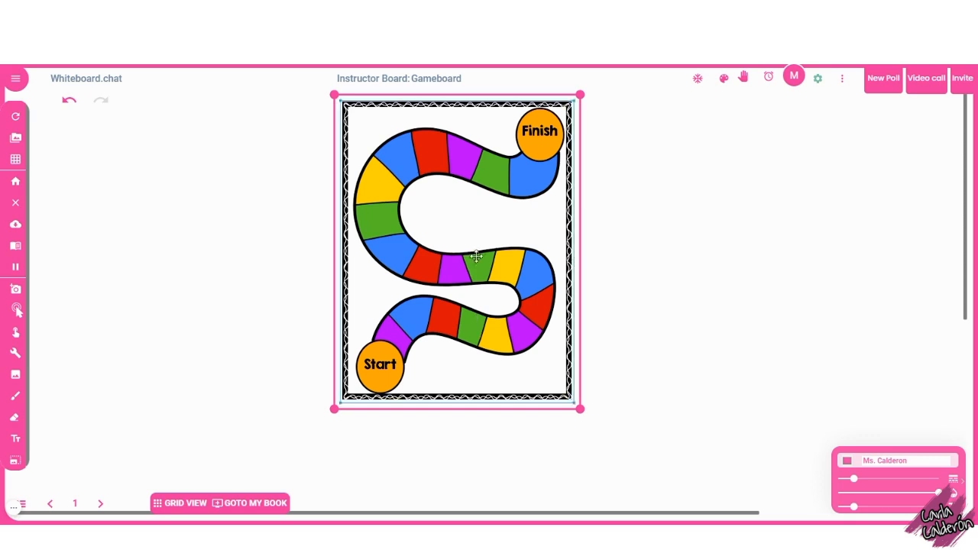
pyautogui.rightClick(476, 256)
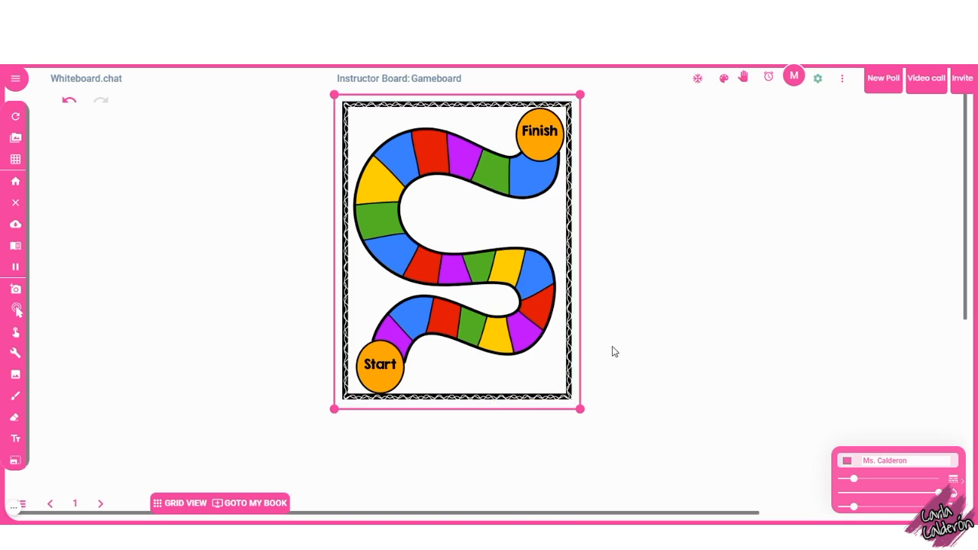
pyautogui.click(638, 364)
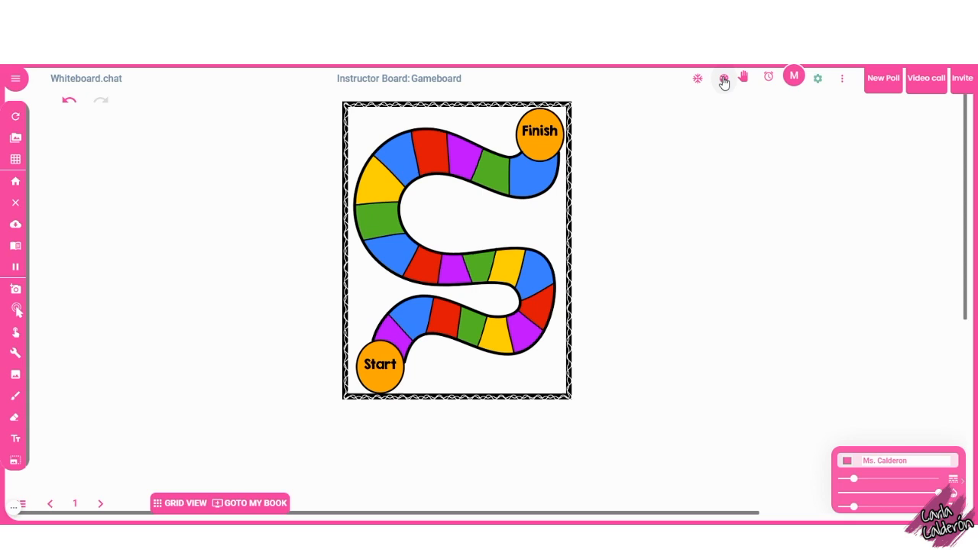
# Browse the Animals sticker category and drop animal pieces beside the gameboard
pyautogui.click(723, 78)
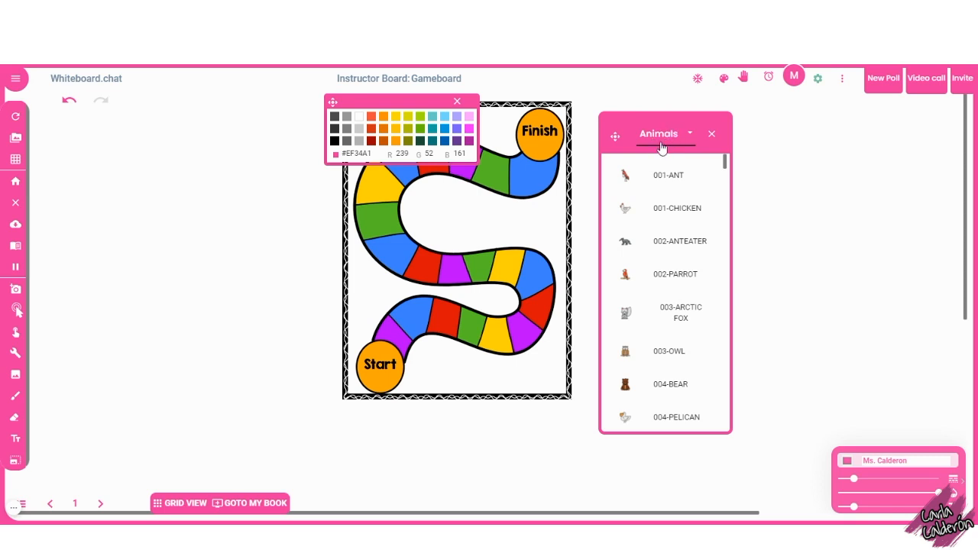
pyautogui.click(664, 133)
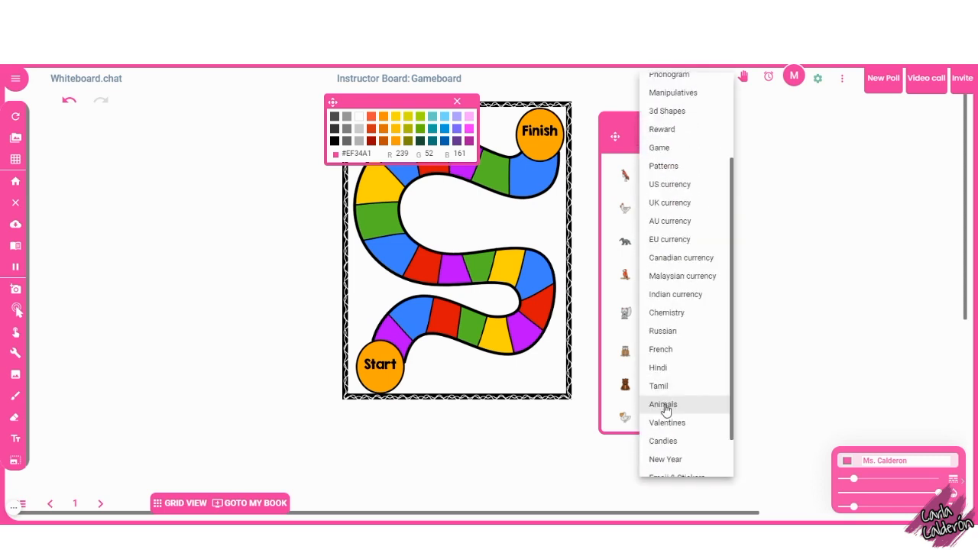
pyautogui.click(663, 404)
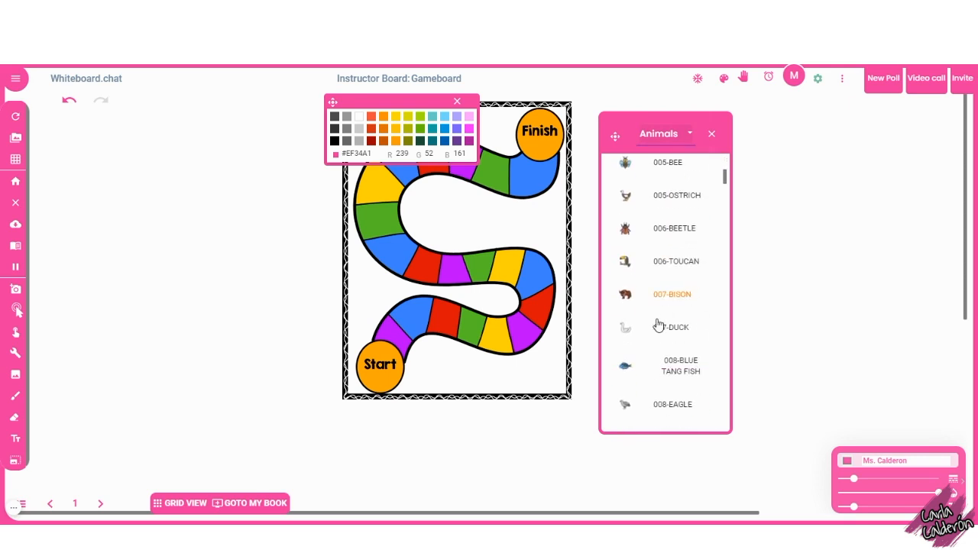
pyautogui.scroll(-3)
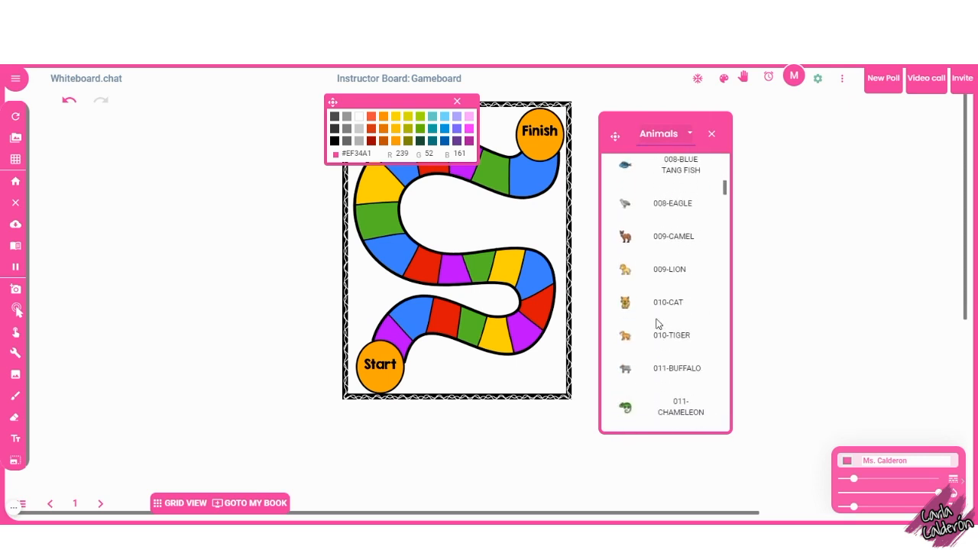
pyautogui.scroll(-3)
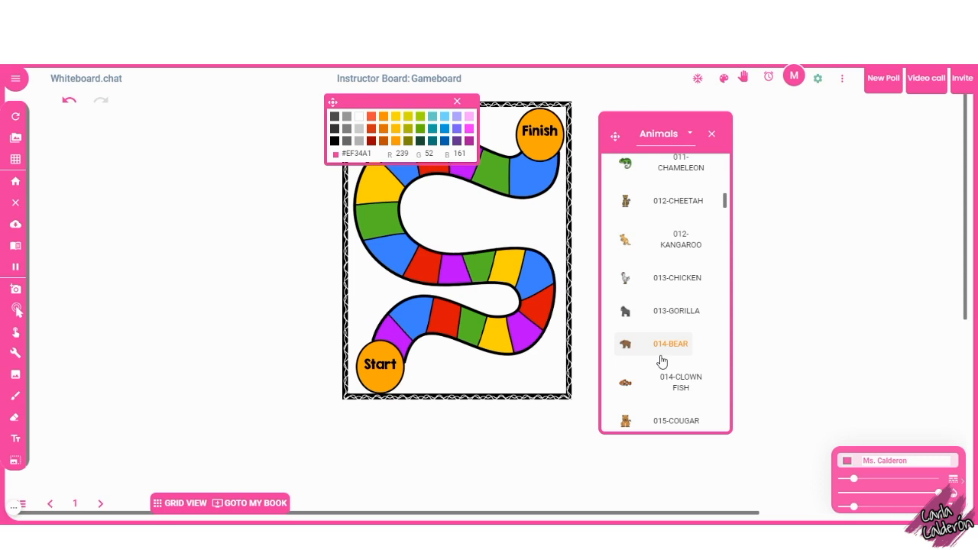
pyautogui.scroll(3)
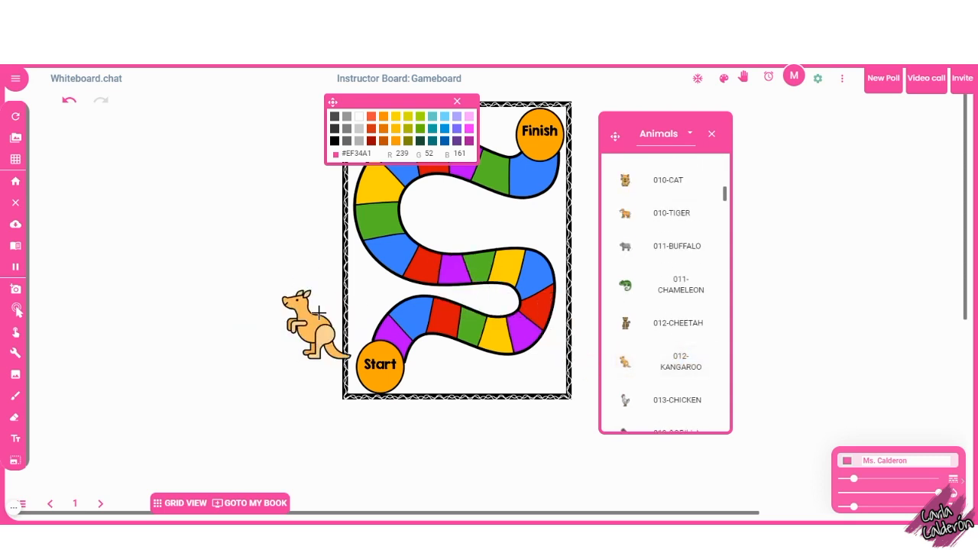
pyautogui.click(666, 241)
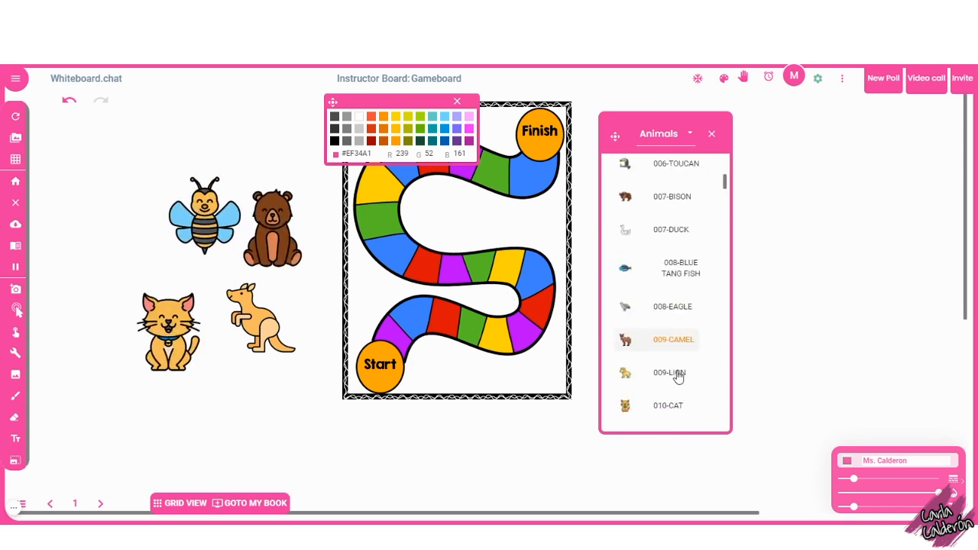
pyautogui.scroll(-3)
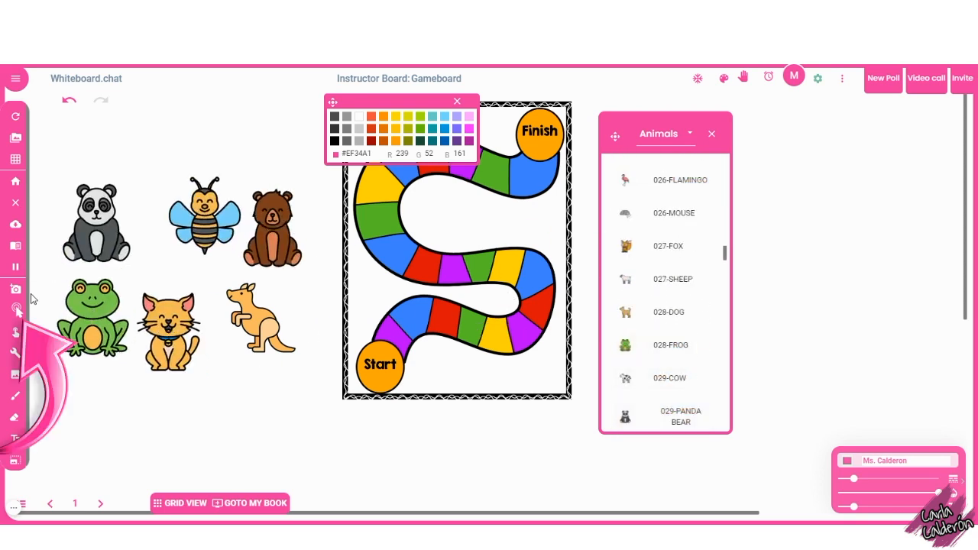
# Shrink the animal pieces and line them up in a row beside the Start circle
pyautogui.click(95, 222)
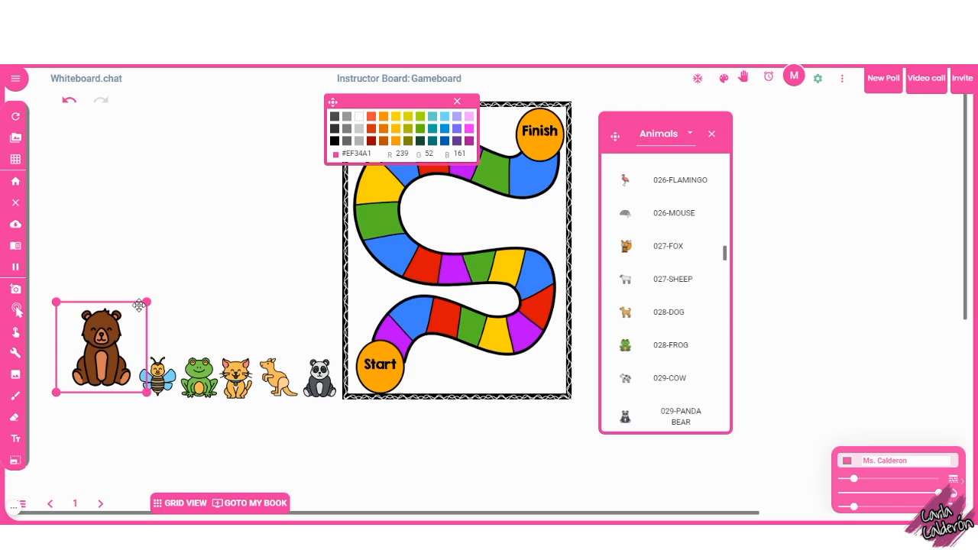
pyautogui.click(319, 378)
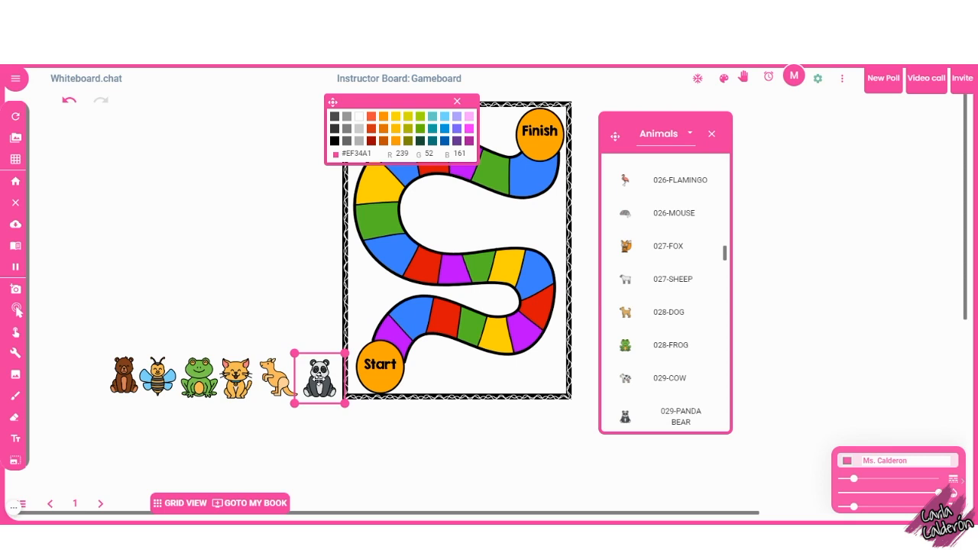
pyautogui.rightClick(319, 378)
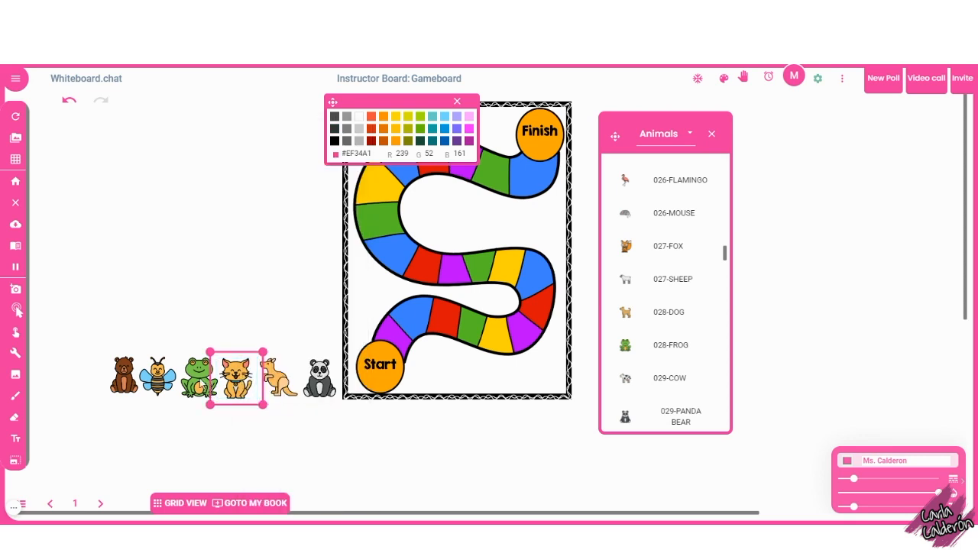
pyautogui.rightClick(235, 374)
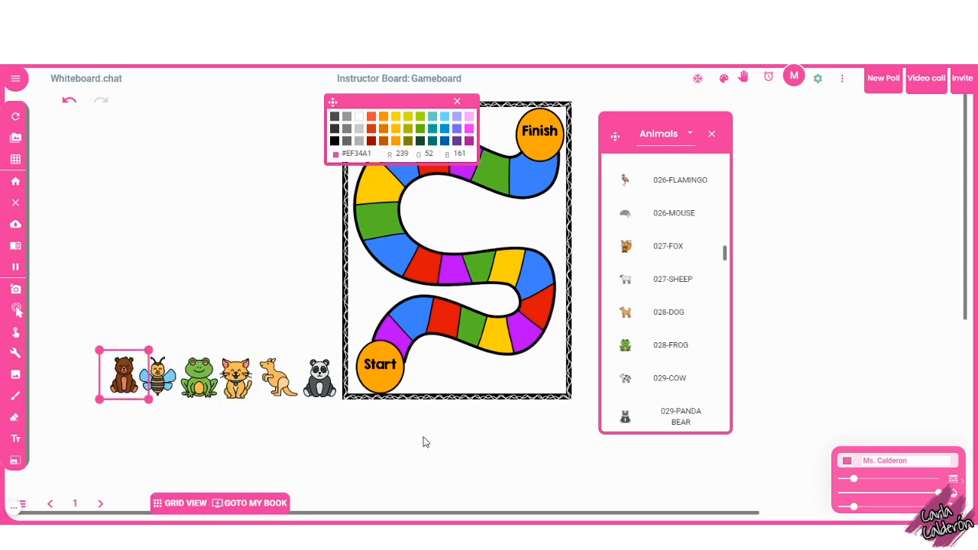
pyautogui.moveTo(482, 434)
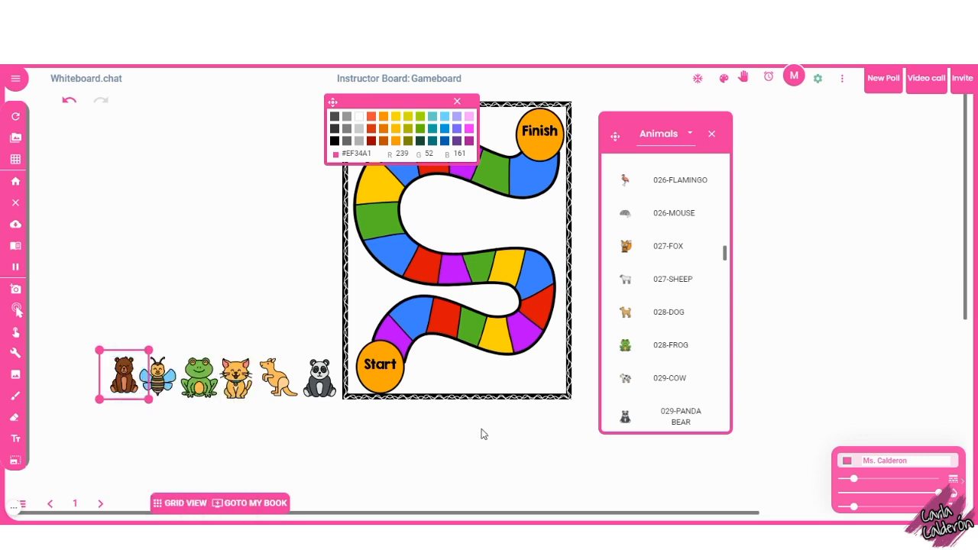
pyautogui.moveTo(495, 279)
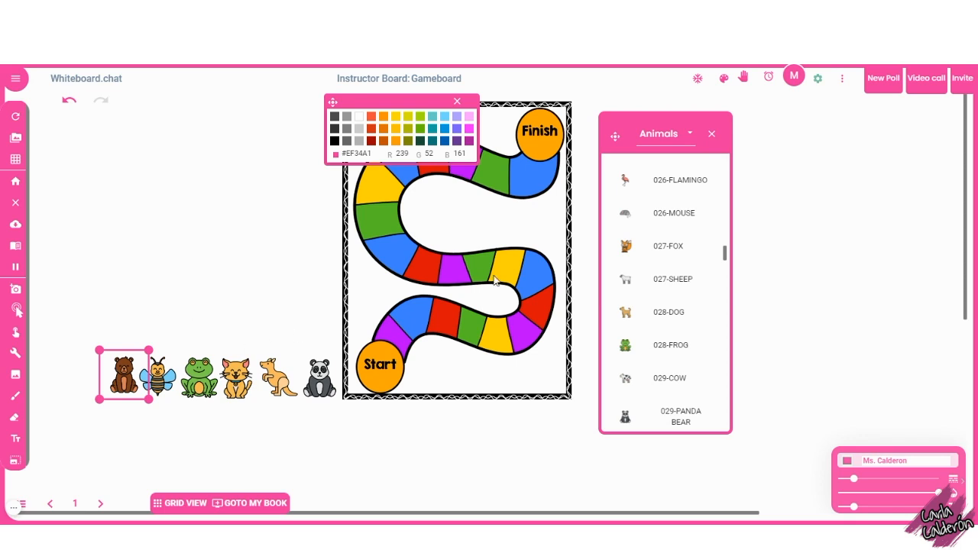
pyautogui.moveTo(671, 141)
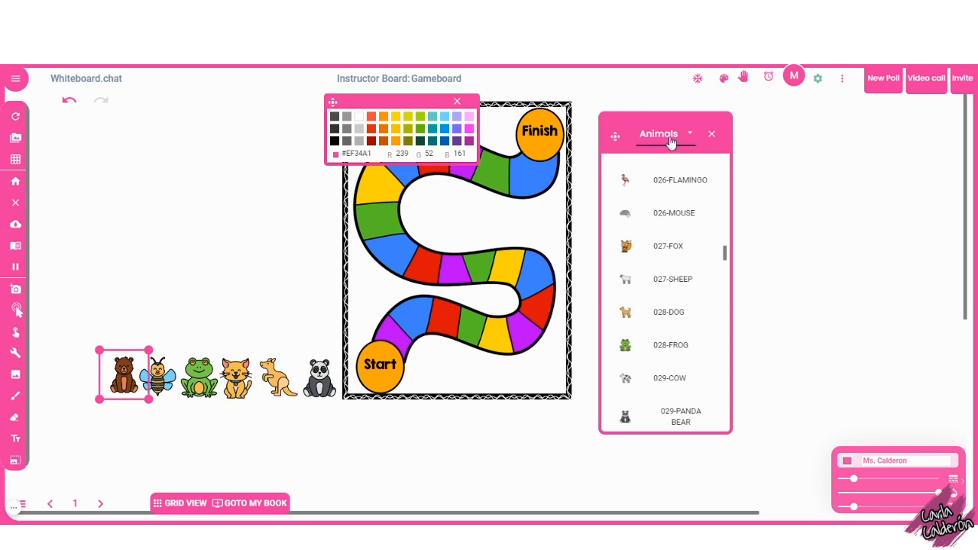
# Add a Spinner widget from the Widgets sticker category to the board
pyautogui.click(689, 134)
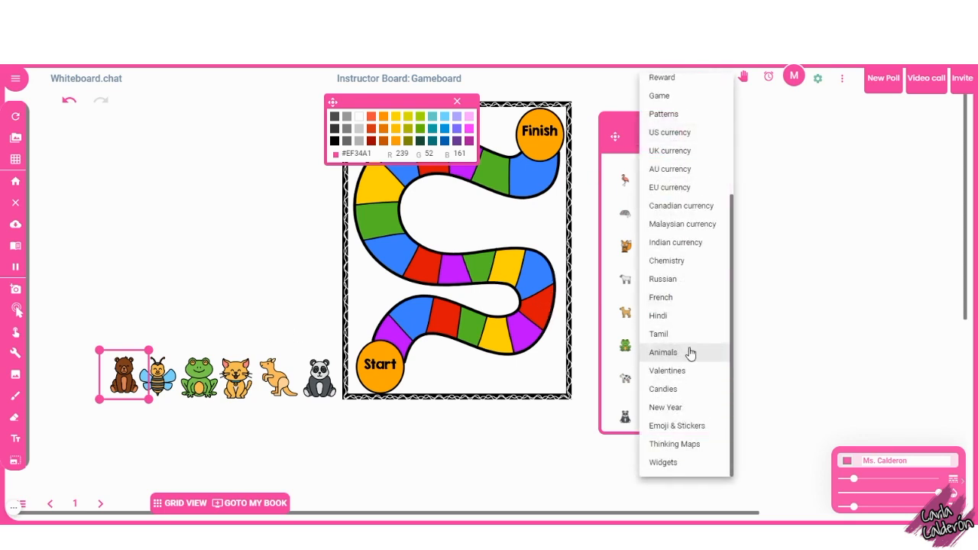
pyautogui.click(662, 462)
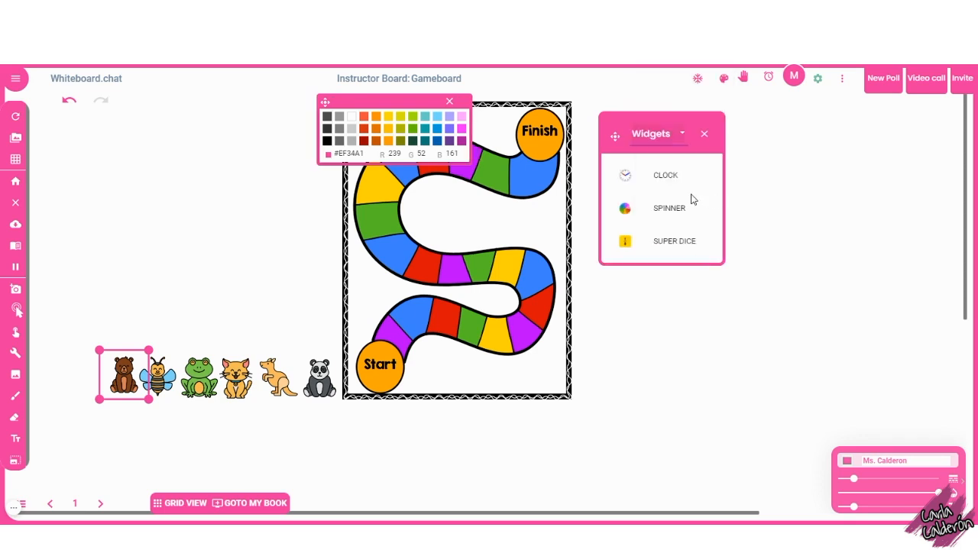
pyautogui.moveTo(655, 213)
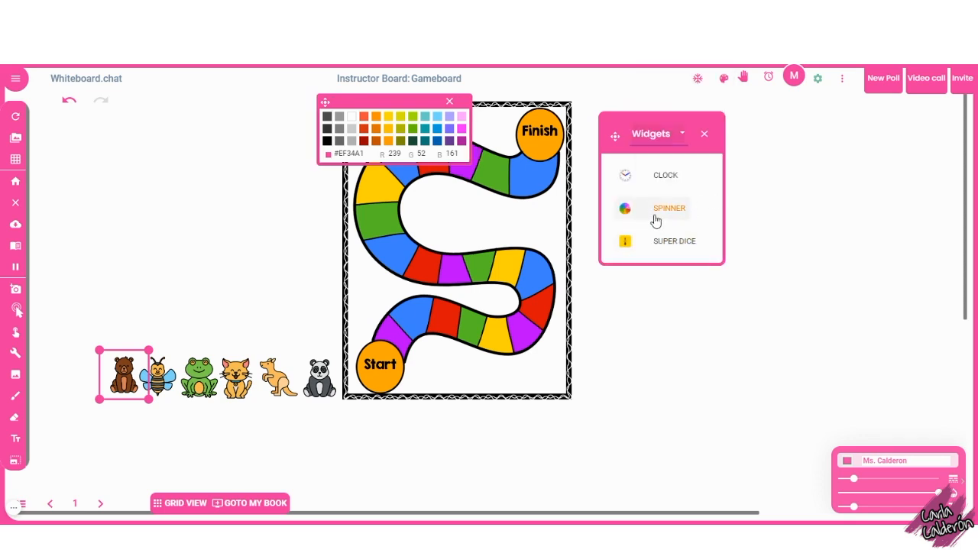
pyautogui.click(668, 208)
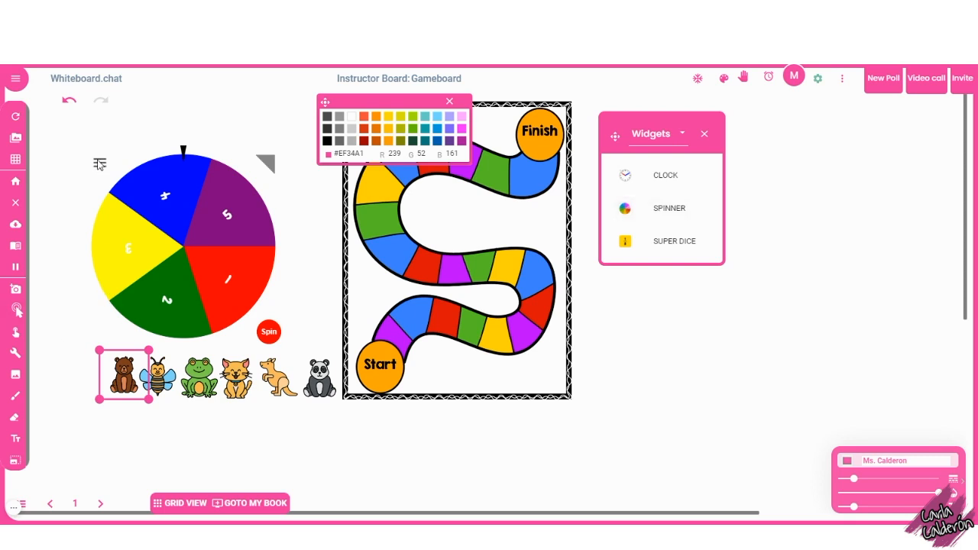
pyautogui.click(98, 164)
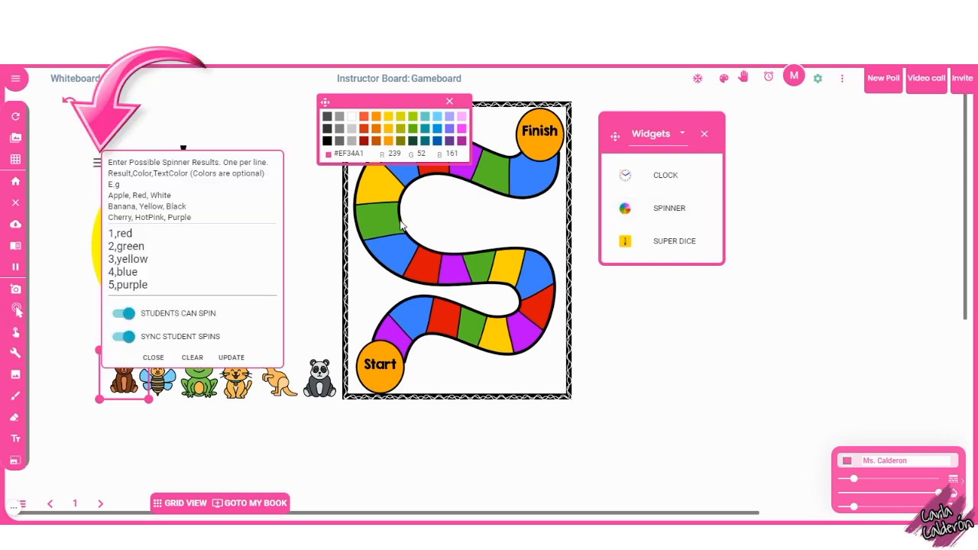
# Give the spinner four results — 1 red, 2 yellow, 3 blue, 4 green — and apply them
pyautogui.click(168, 261)
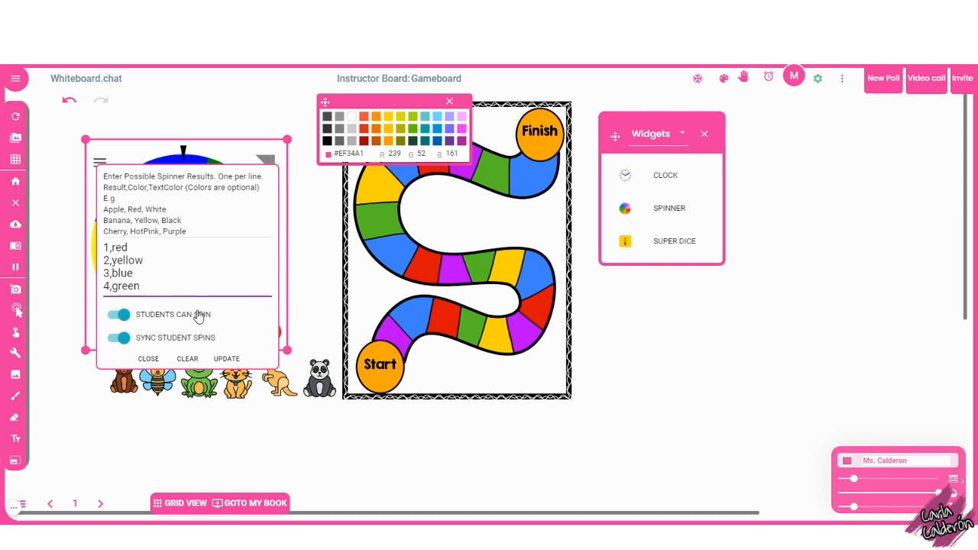
pyautogui.moveTo(204, 336)
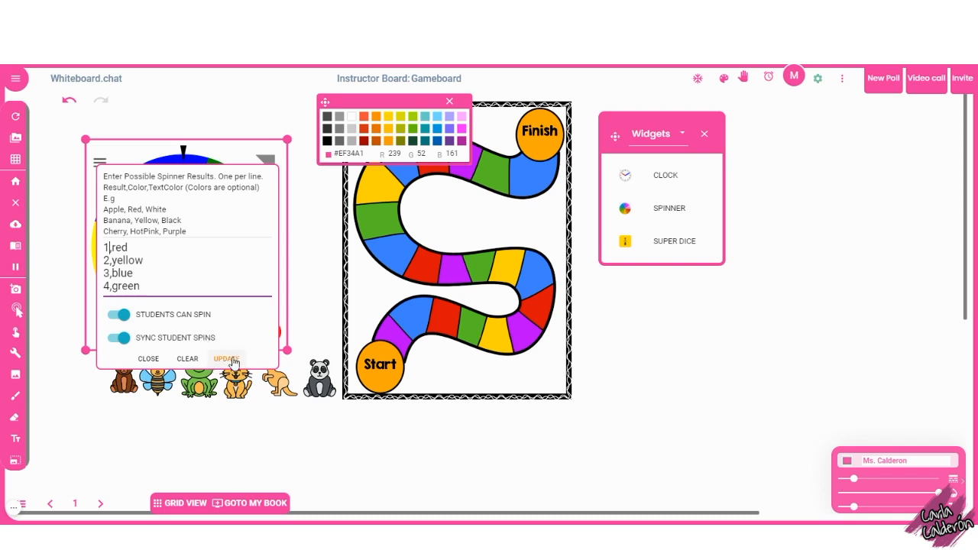
pyautogui.click(226, 359)
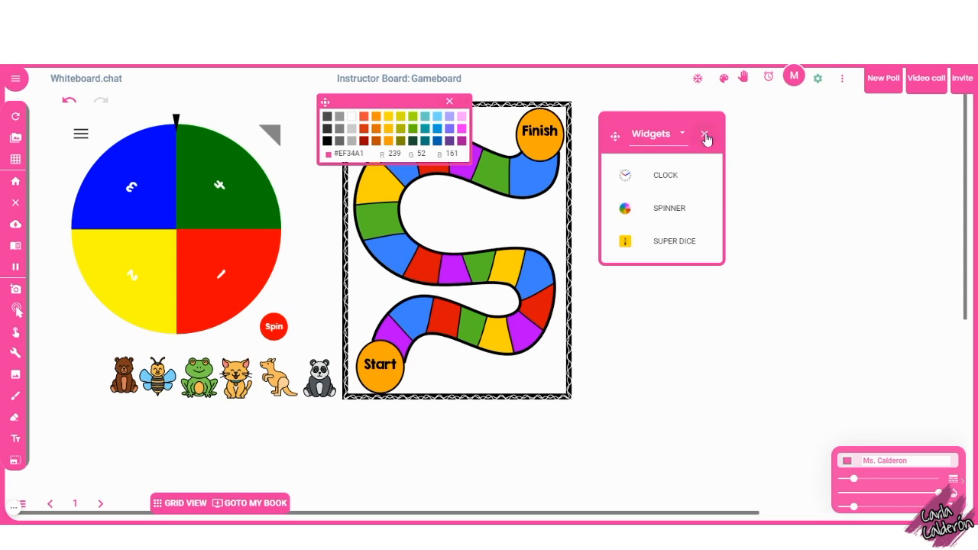
pyautogui.click(705, 134)
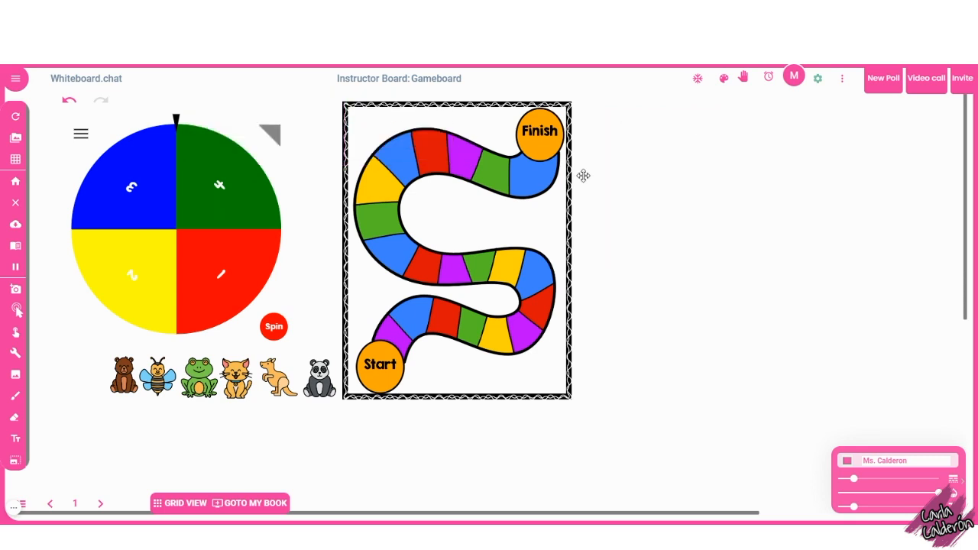
pyautogui.click(178, 226)
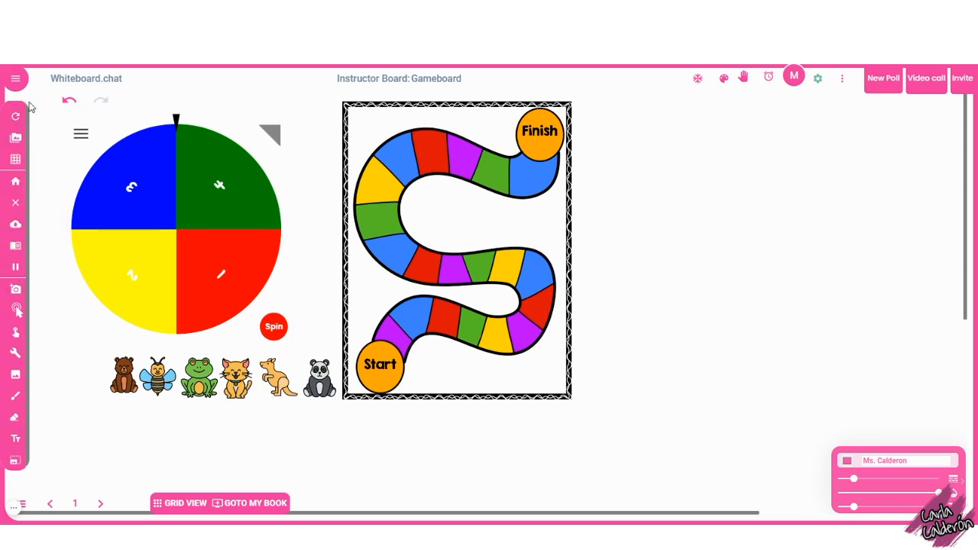
pyautogui.moveTo(52, 351)
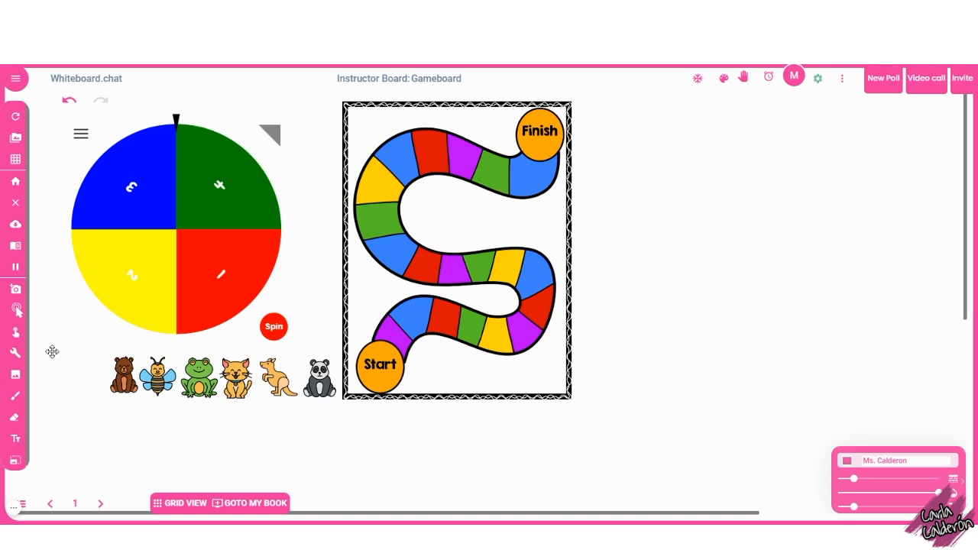
pyautogui.moveTo(15, 309)
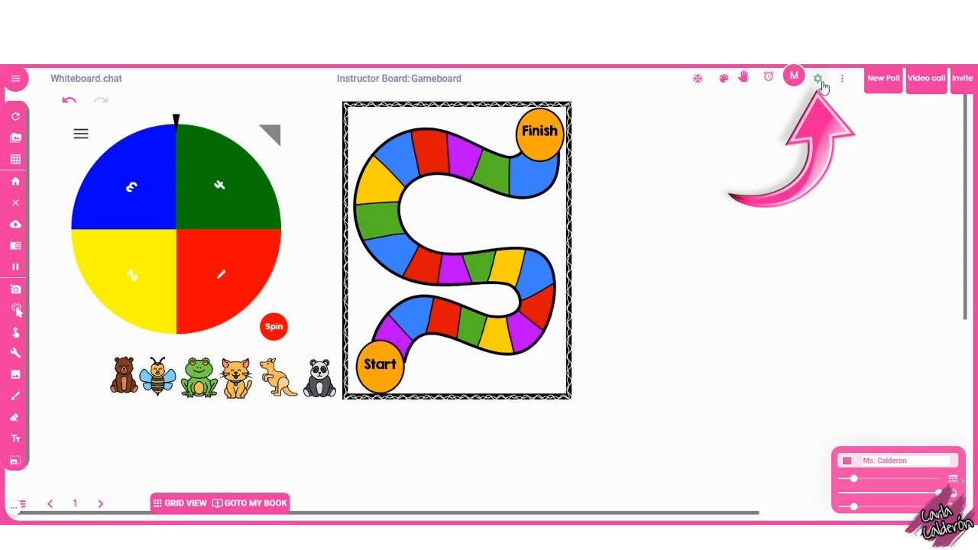
pyautogui.click(817, 78)
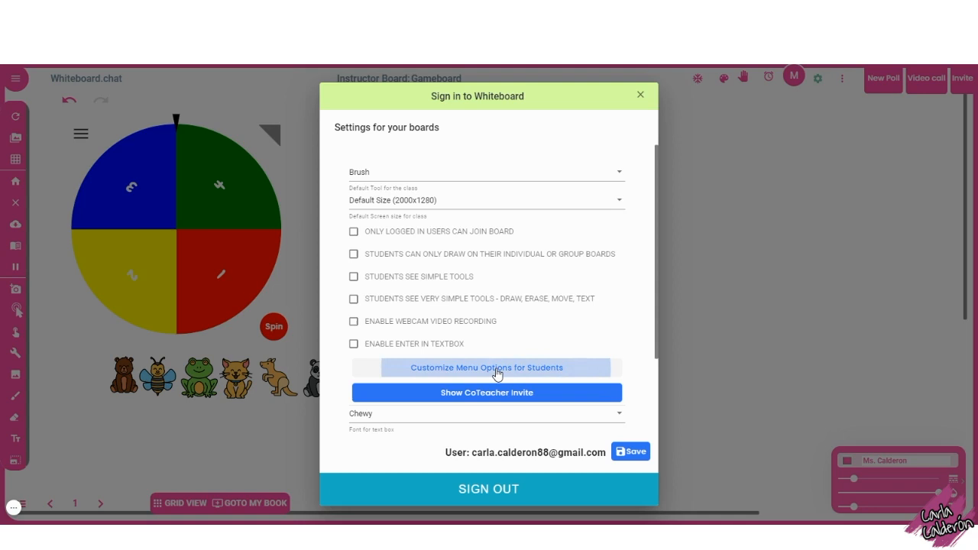
pyautogui.click(486, 368)
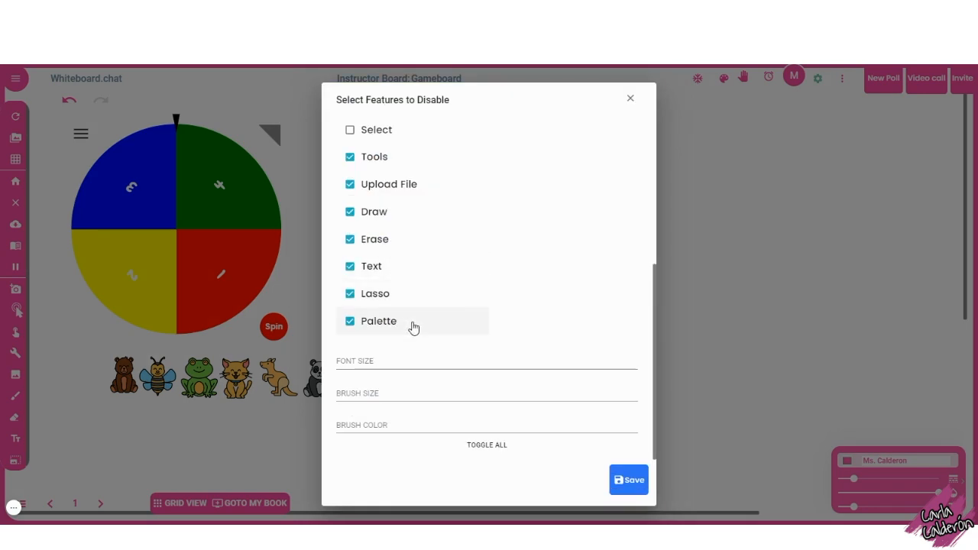
pyautogui.scroll(3)
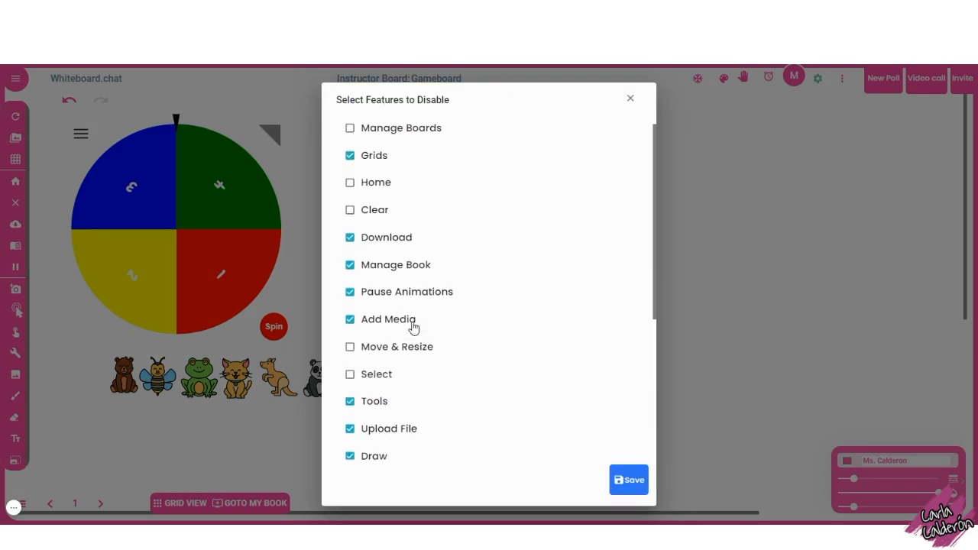
pyautogui.moveTo(373, 155)
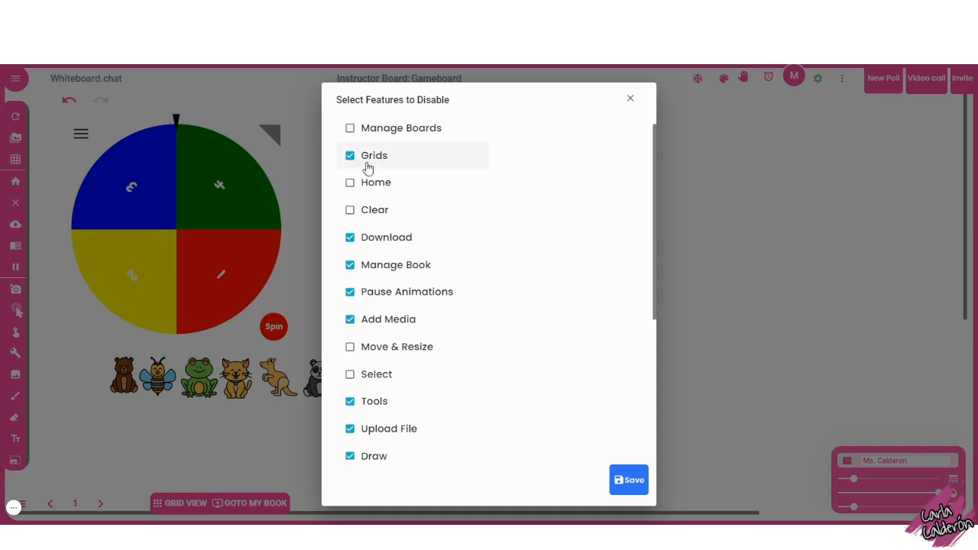
pyautogui.scroll(-3)
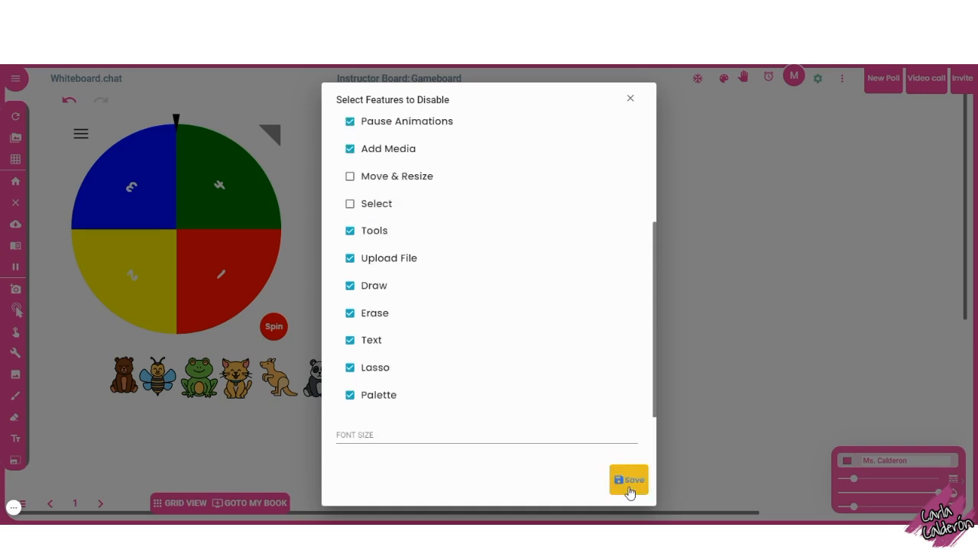
pyautogui.click(627, 479)
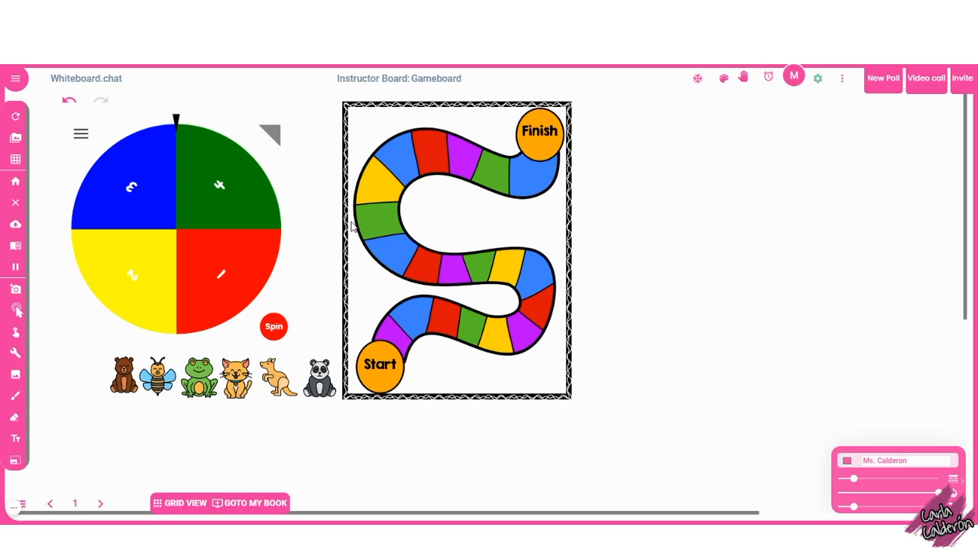
pyautogui.click(794, 77)
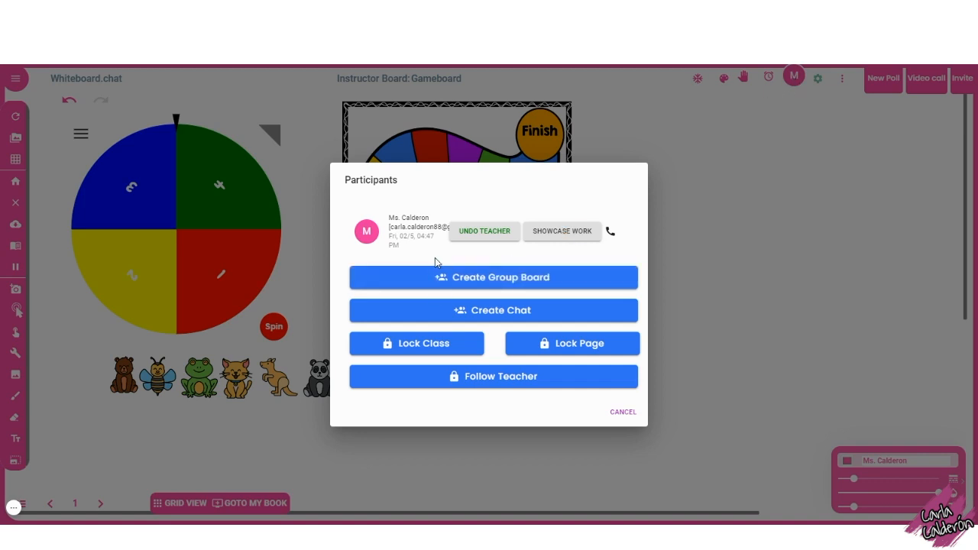
pyautogui.moveTo(492, 278)
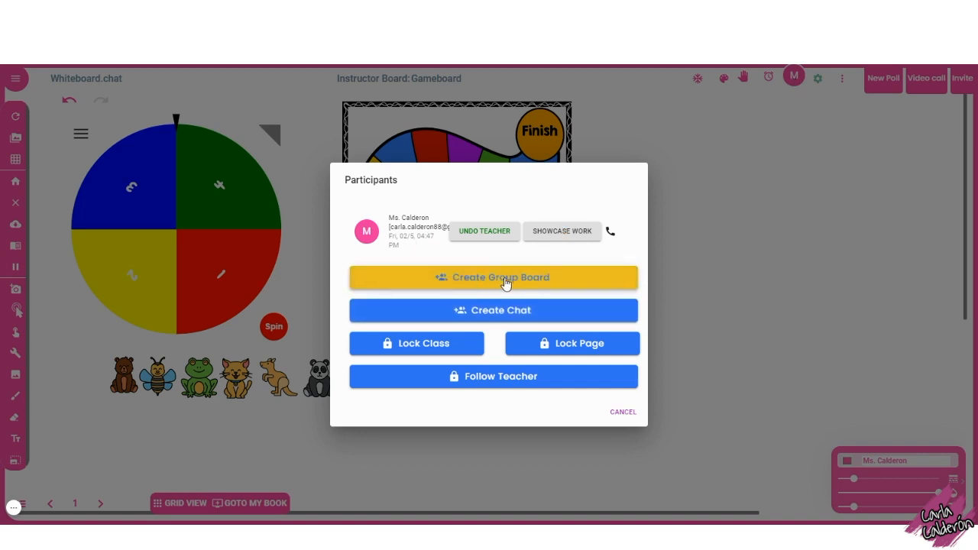
pyautogui.moveTo(481, 284)
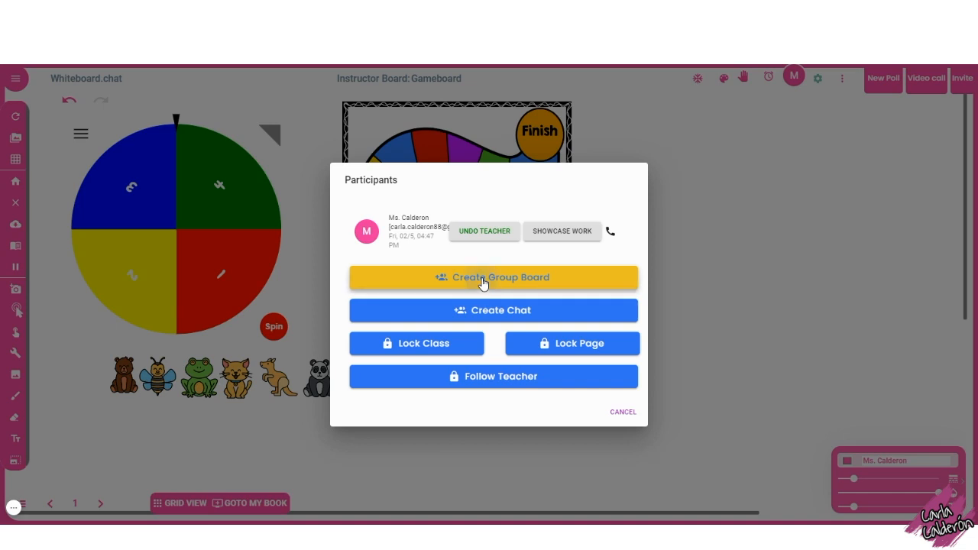
# Pre-create group boards Grupo 1, Grupo 2 and Grupo 3, then view Grupo 1's board
pyautogui.click(493, 277)
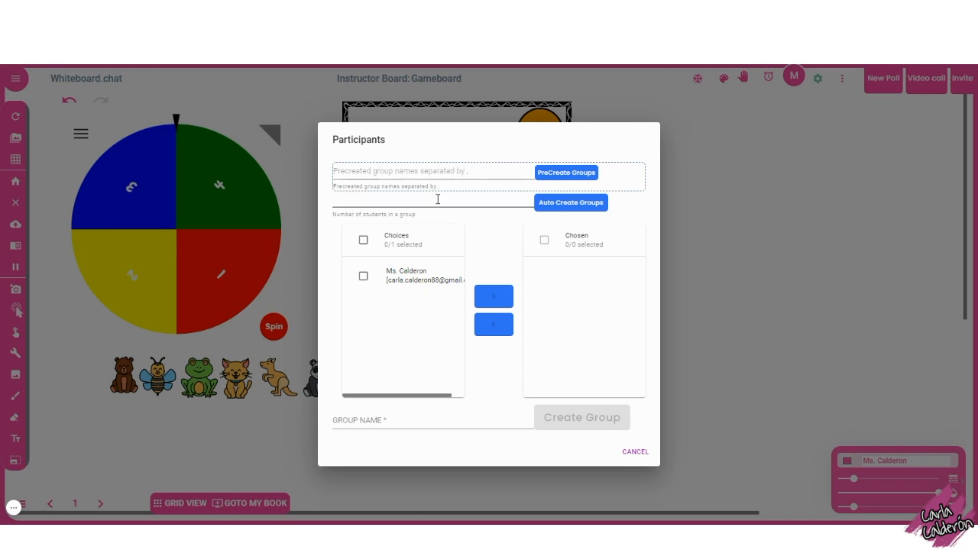
pyautogui.write('Grupo 1, Grupo 2, Grupo 3')
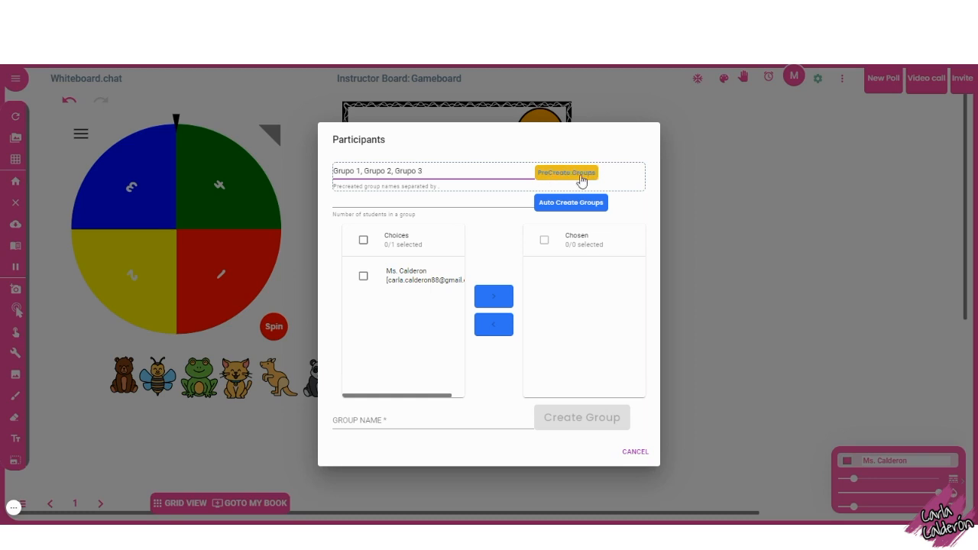
pyautogui.moveTo(572, 181)
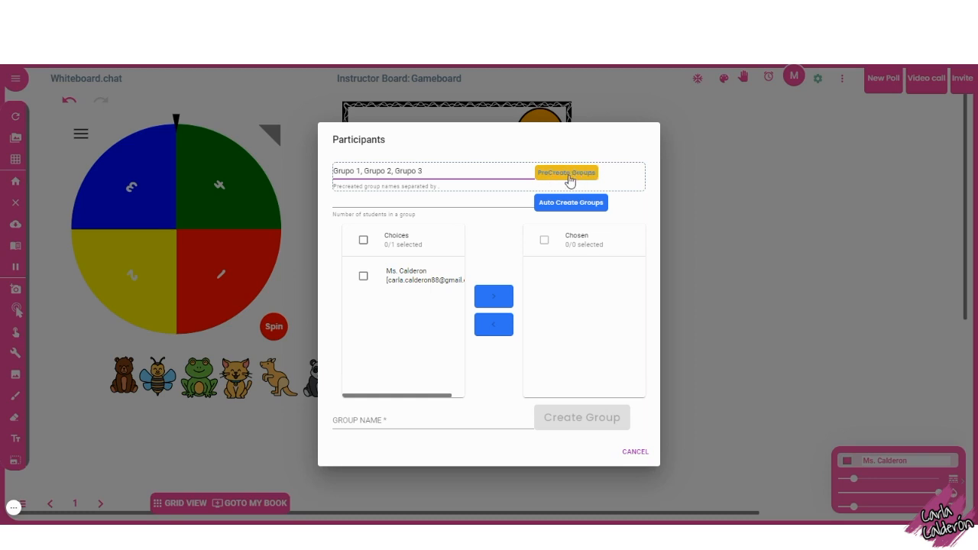
pyautogui.moveTo(550, 296)
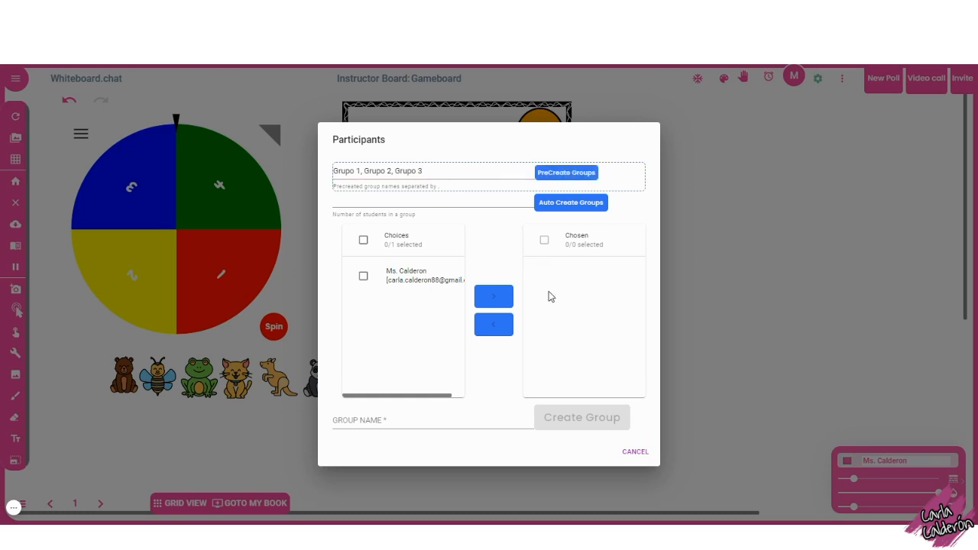
pyautogui.click(445, 170)
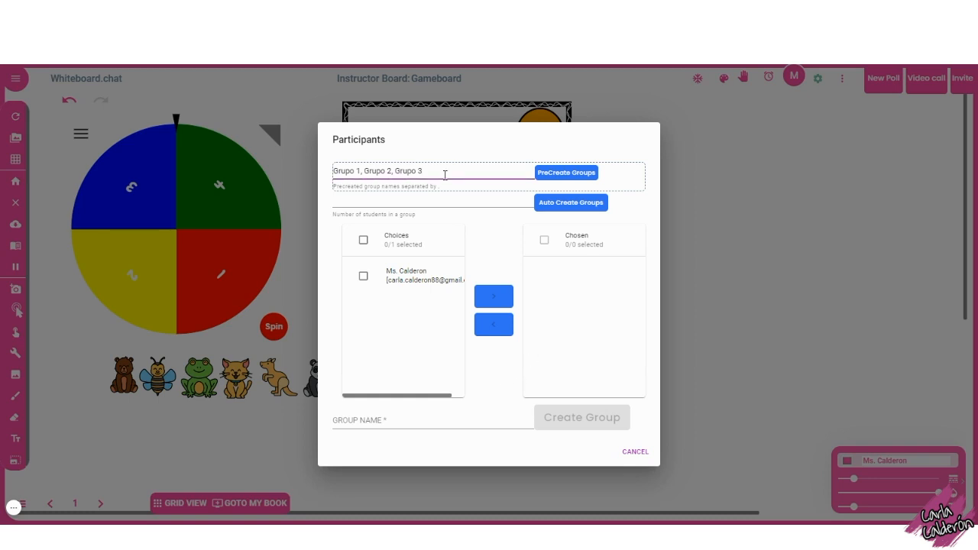
pyautogui.click(635, 451)
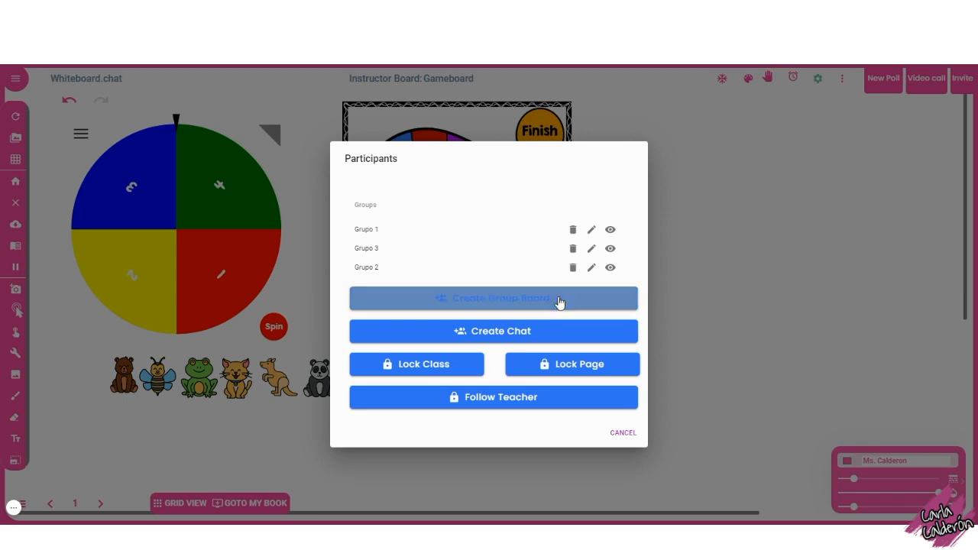
pyautogui.moveTo(561, 450)
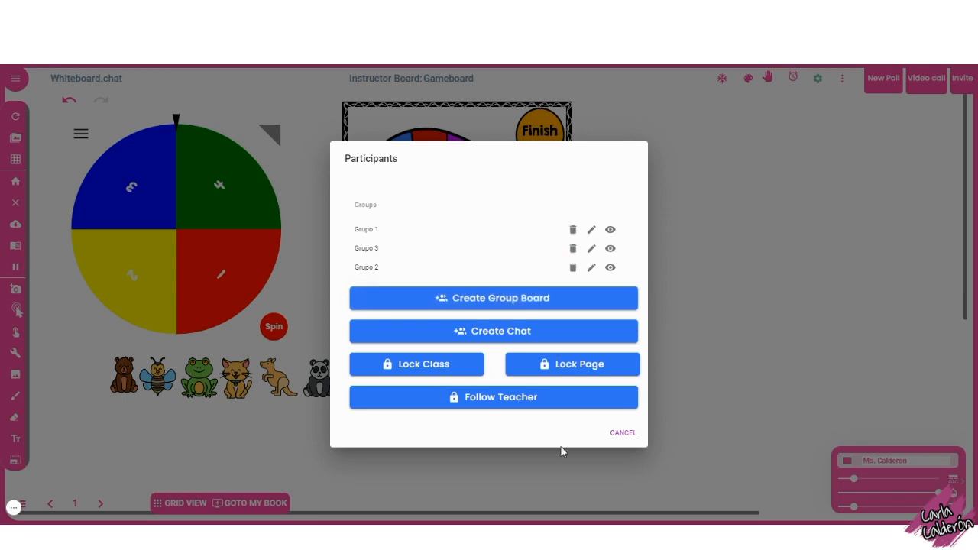
pyautogui.moveTo(546, 221)
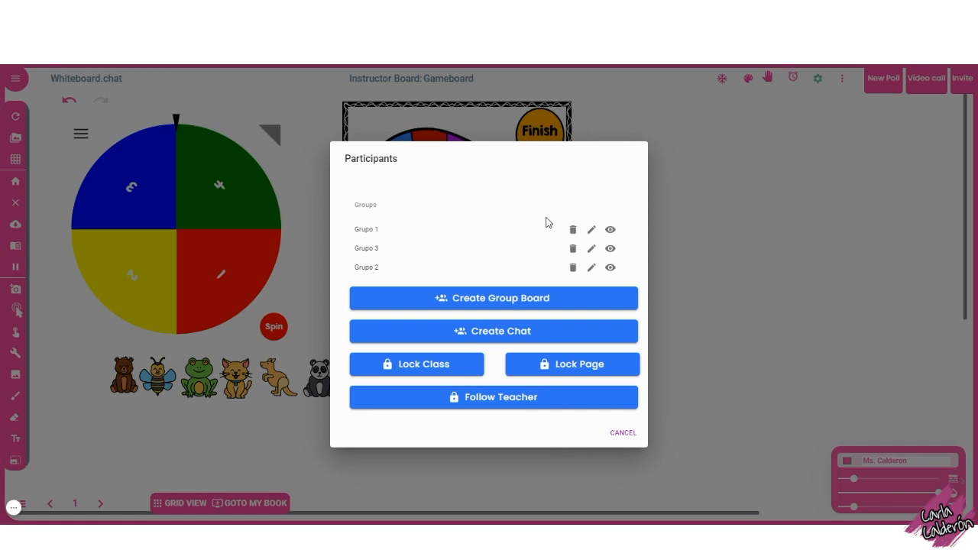
pyautogui.moveTo(386, 273)
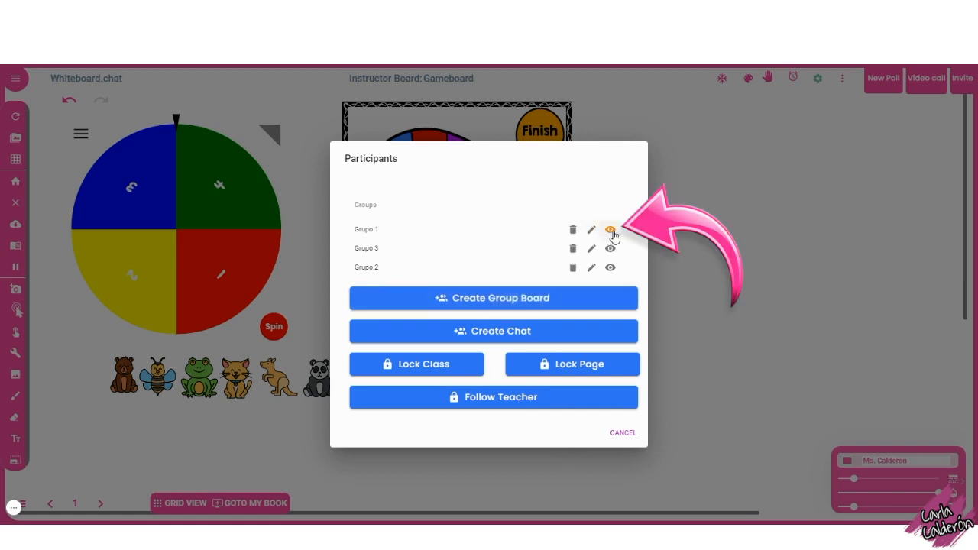
pyautogui.click(609, 229)
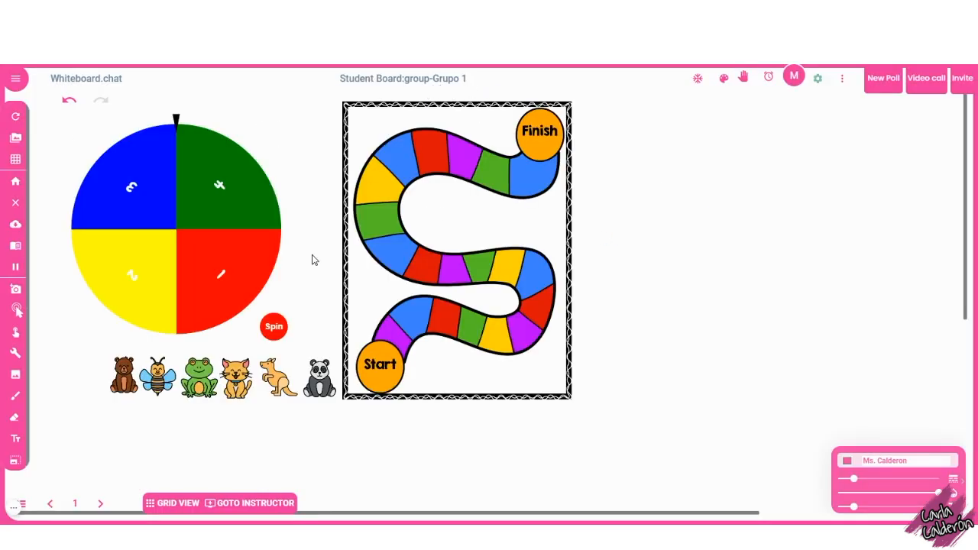
# Return to the instructor board and show all boards in Grid View
pyautogui.click(254, 502)
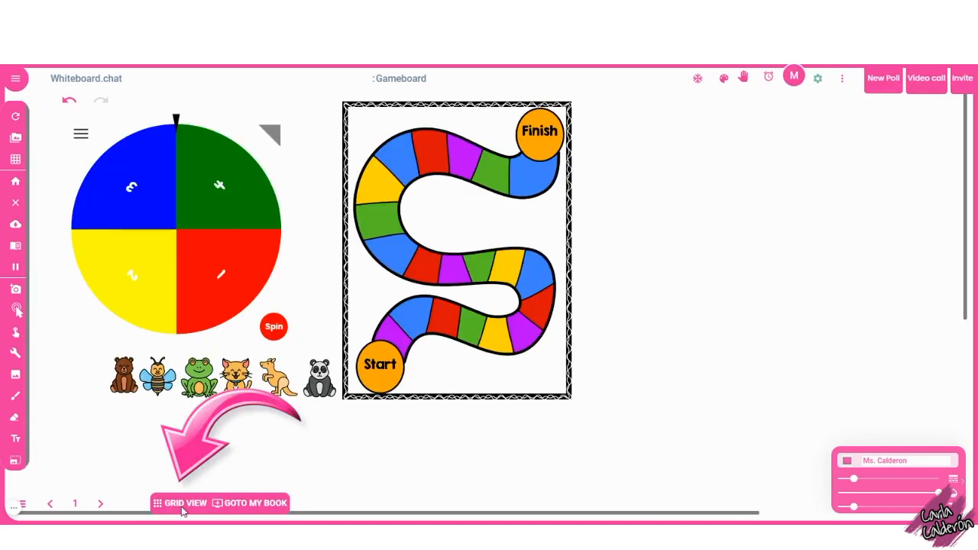
pyautogui.click(184, 503)
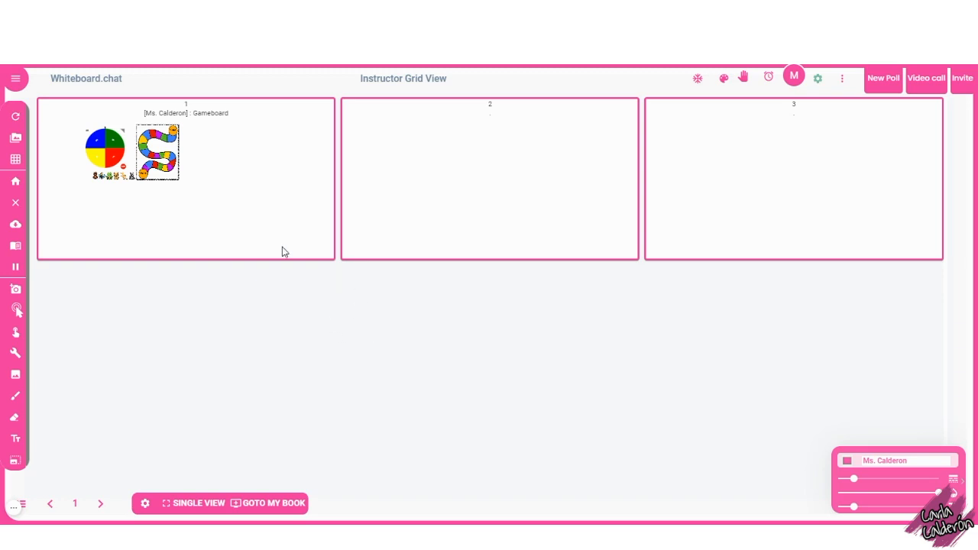
pyautogui.moveTo(457, 182)
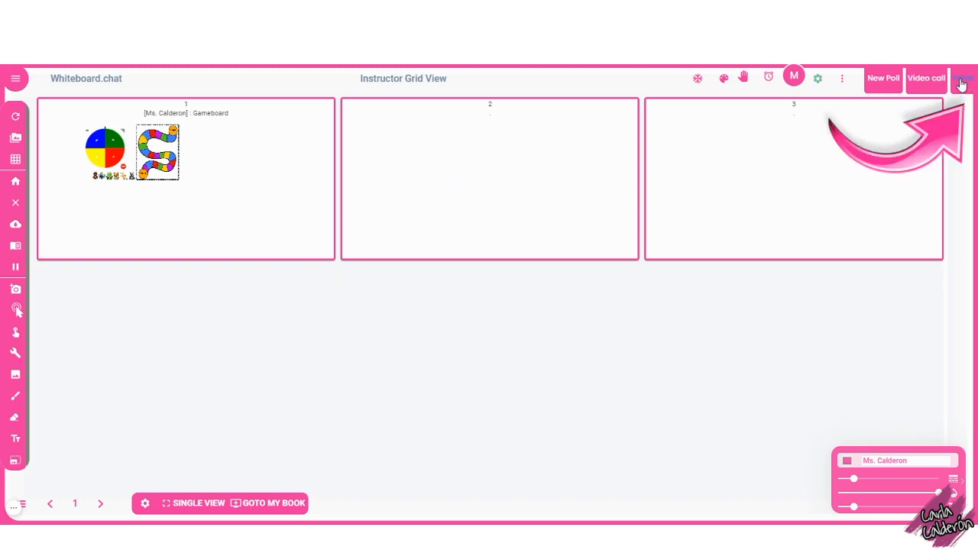
# Copy the class invite link from the Invite options
pyautogui.click(962, 78)
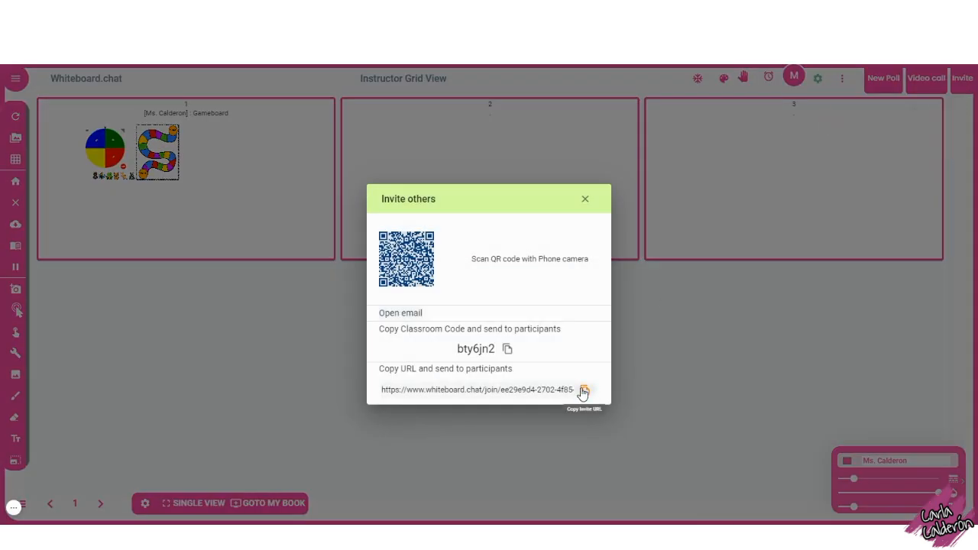
pyautogui.click(585, 390)
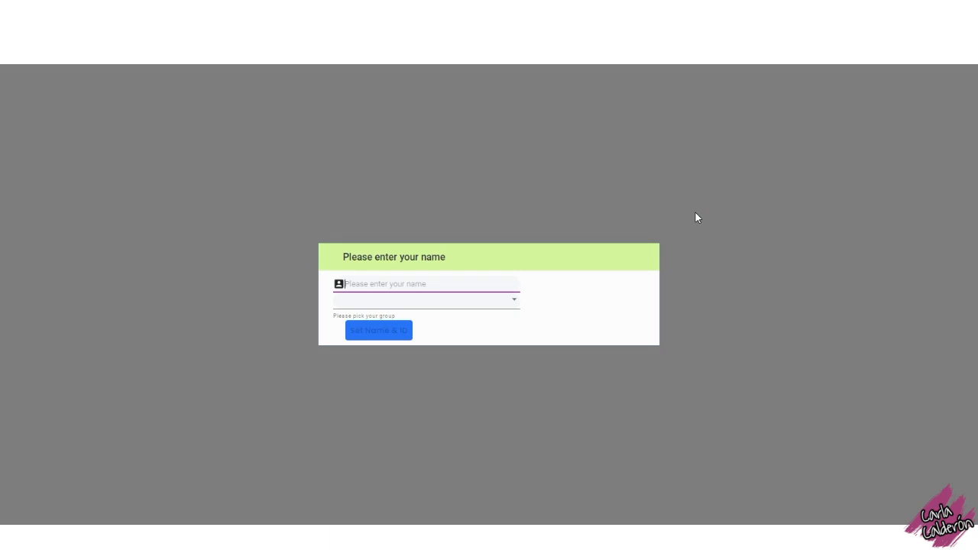
# Join as a student with a name and group choice via Set Name & ID
pyautogui.write('d')
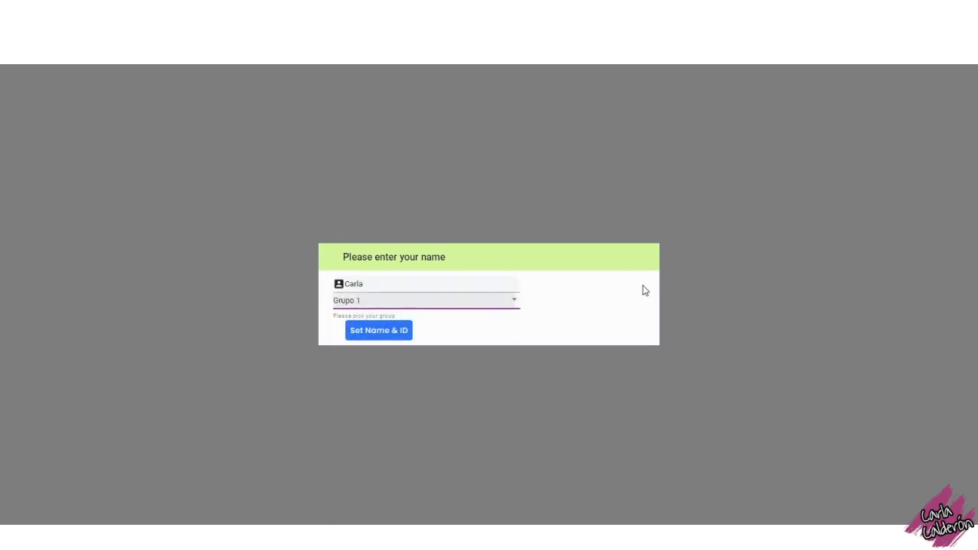
pyautogui.click(378, 330)
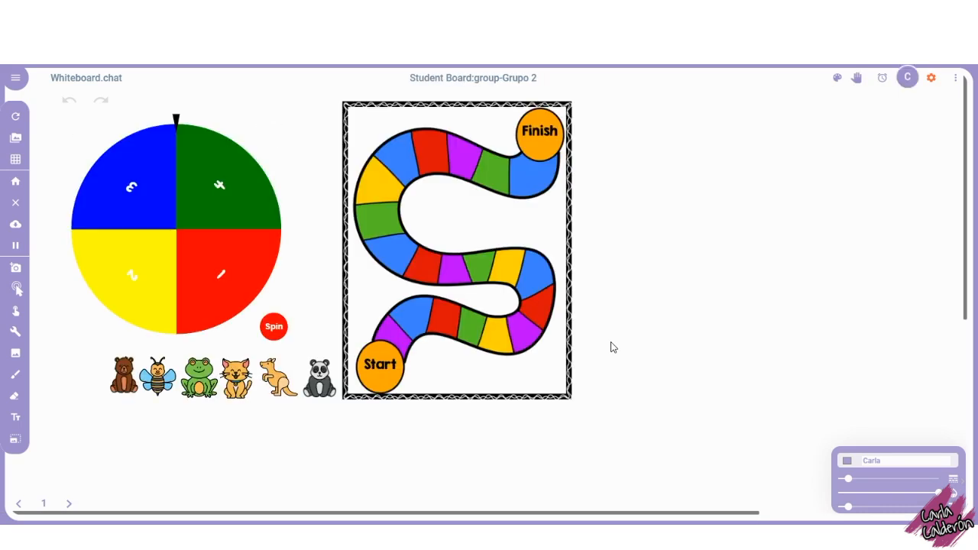